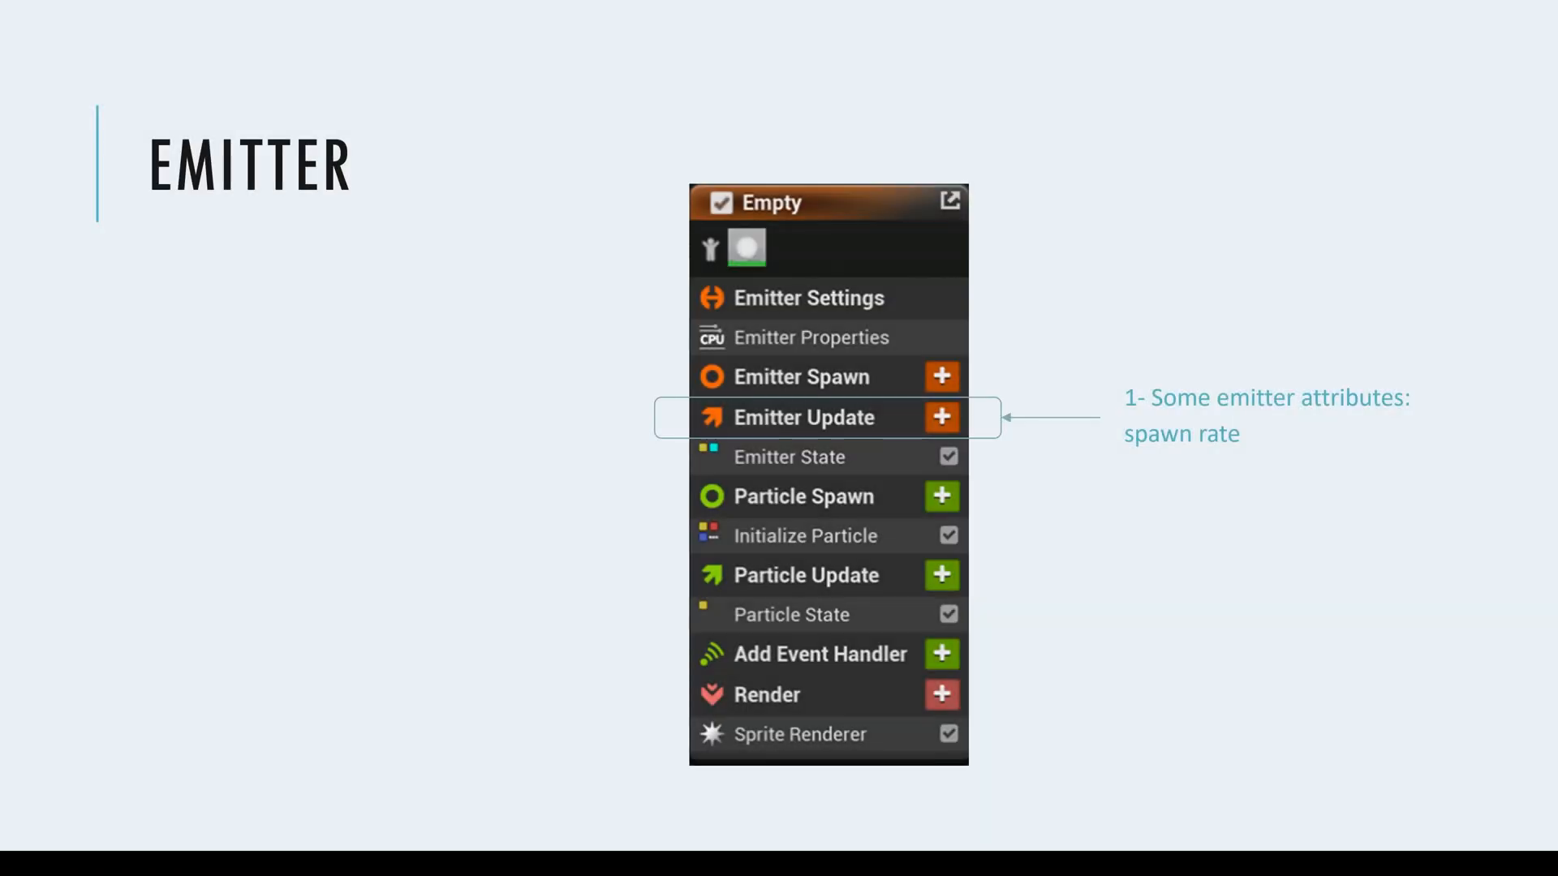
mouse_move(882, 428)
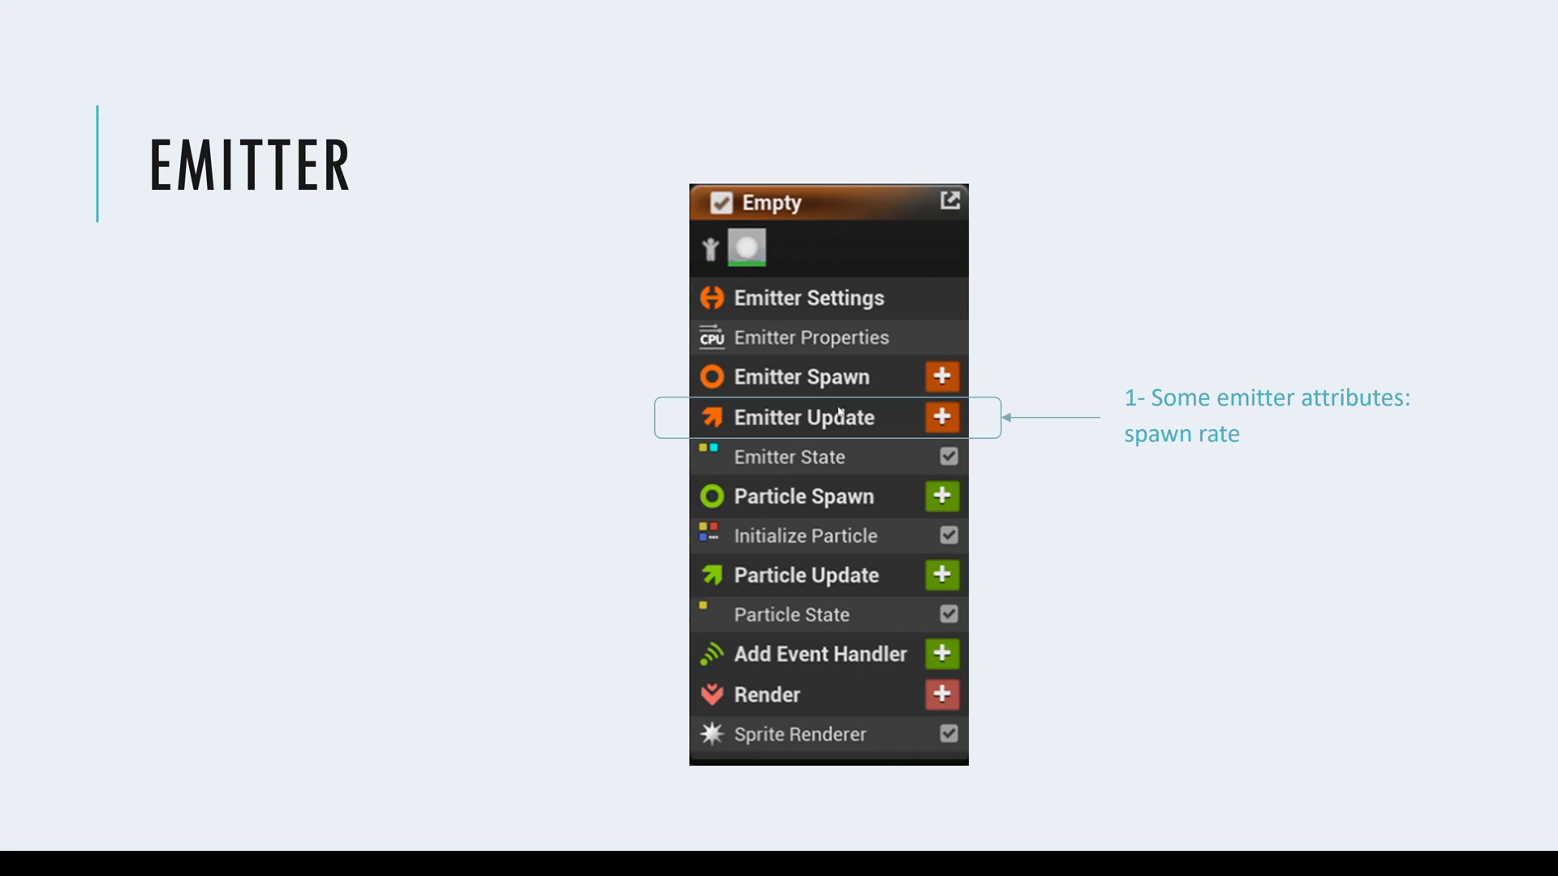
mouse_move(830, 422)
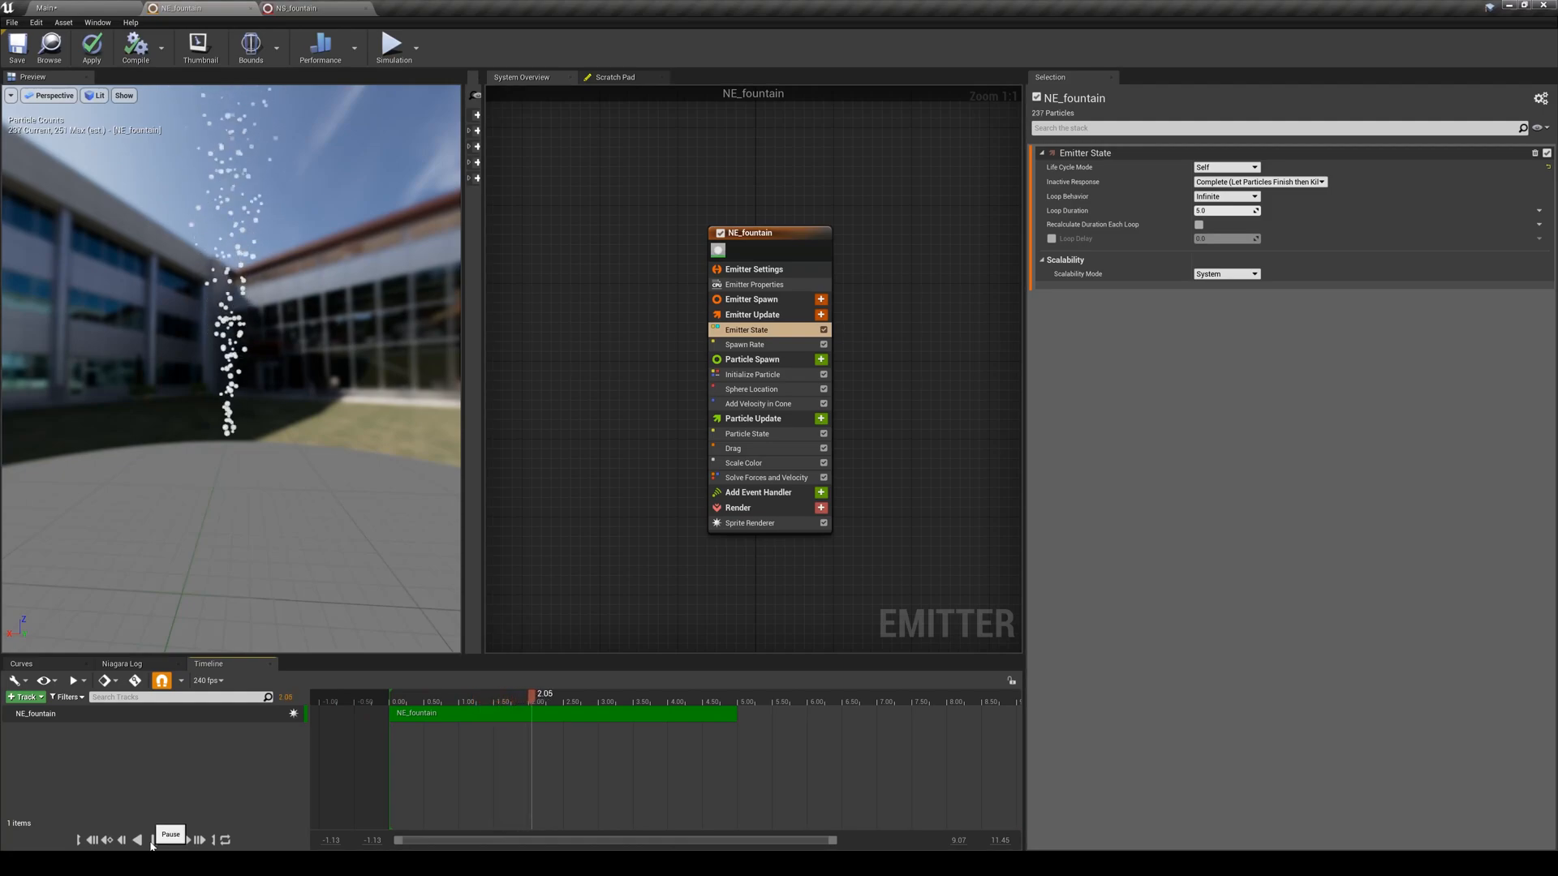
- Show the Emitter Update stage with its Emitter State and Spawn Rate (150) modules
left_click(153, 839)
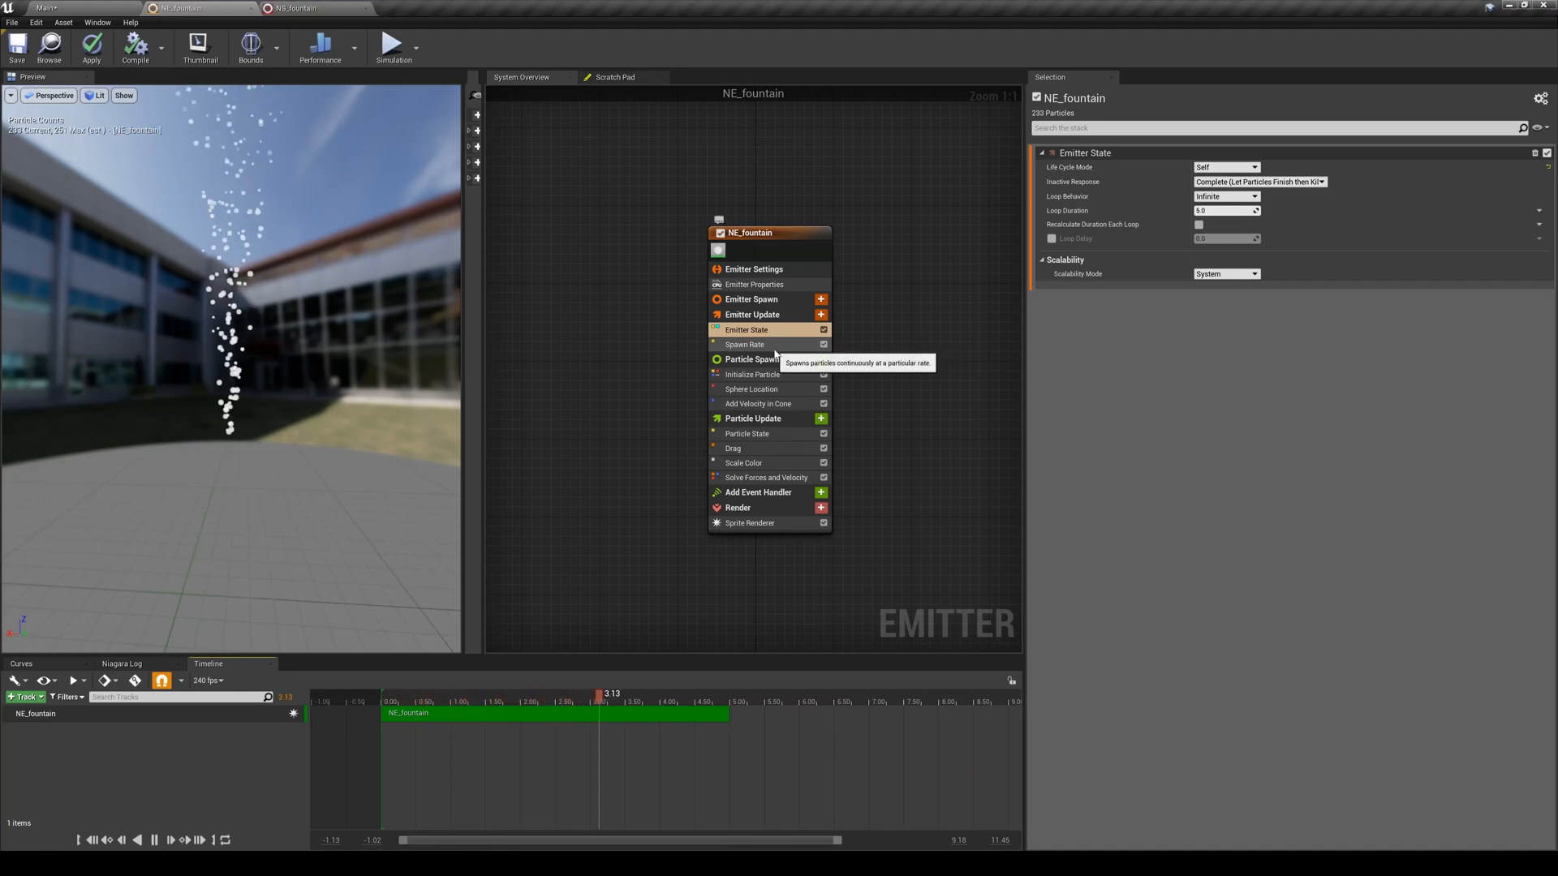
left_click(751, 313)
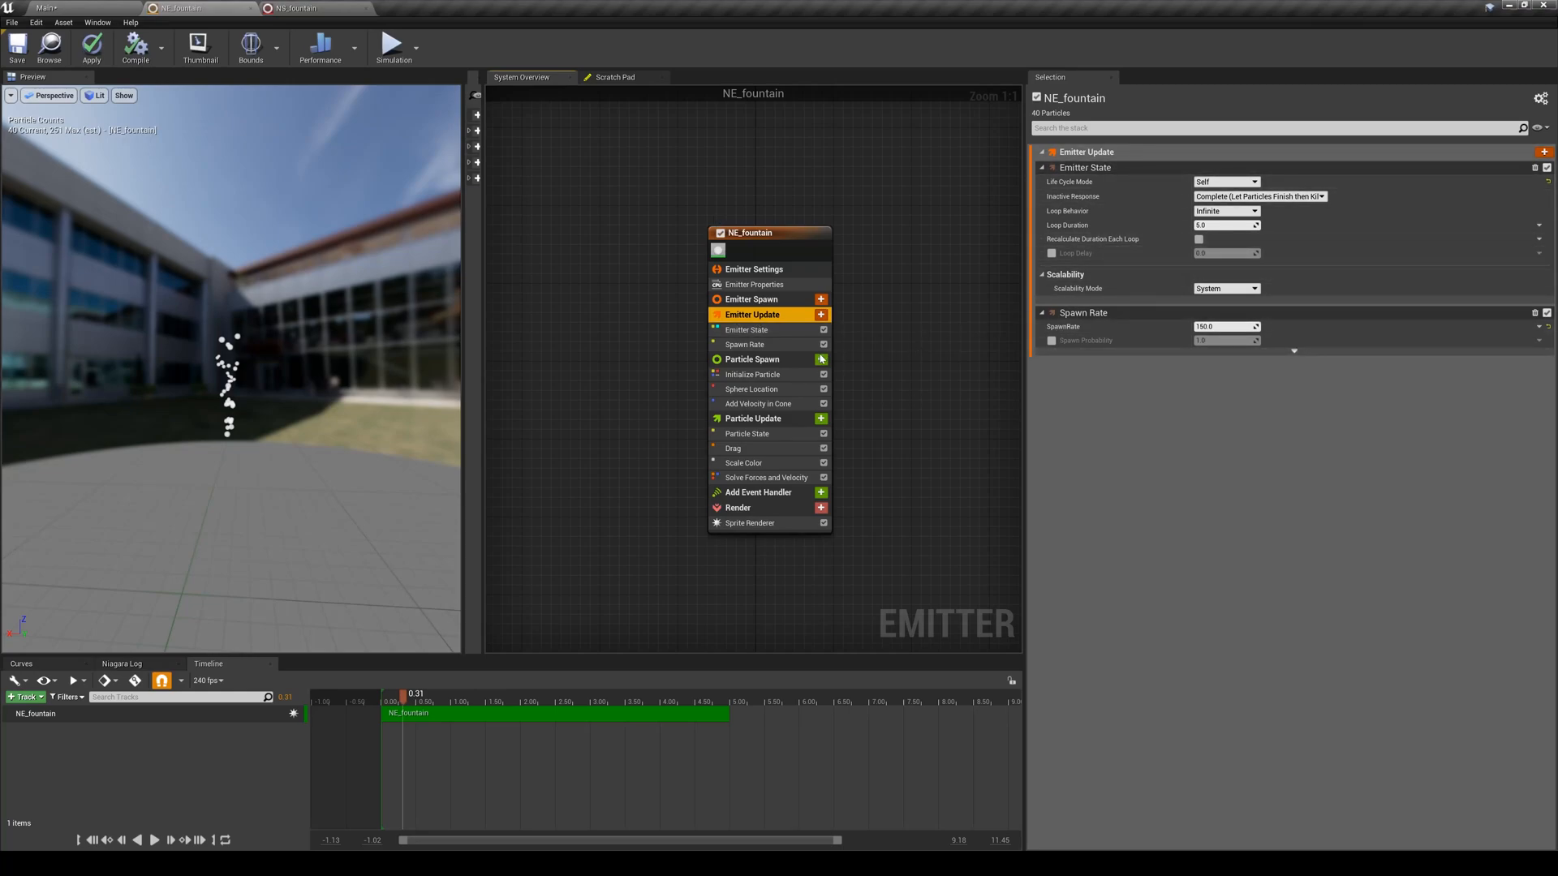
mouse_move(746, 359)
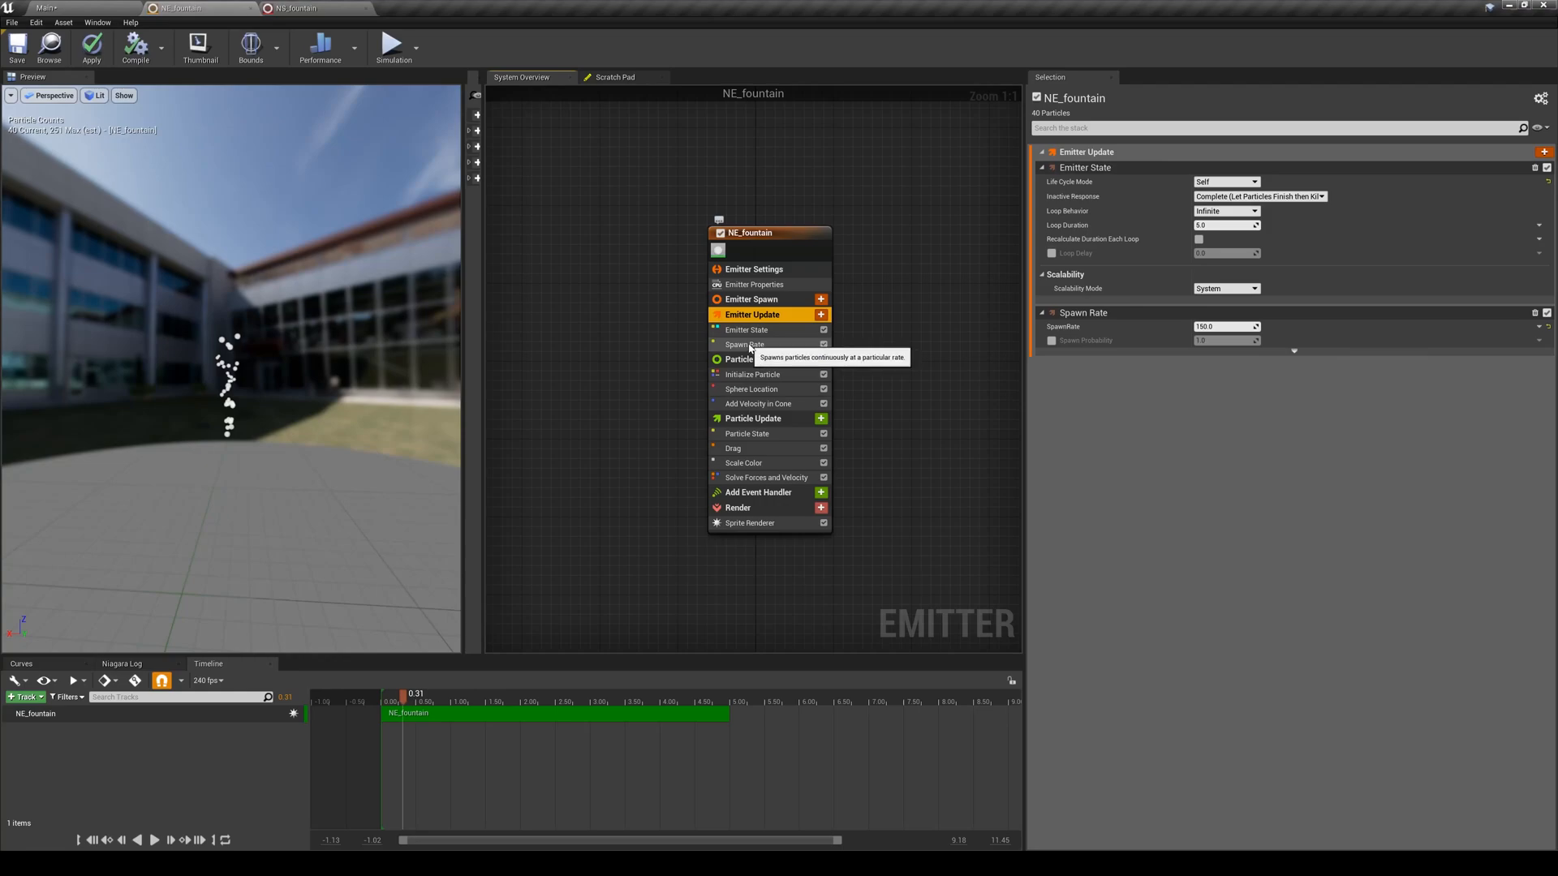
mouse_move(752, 315)
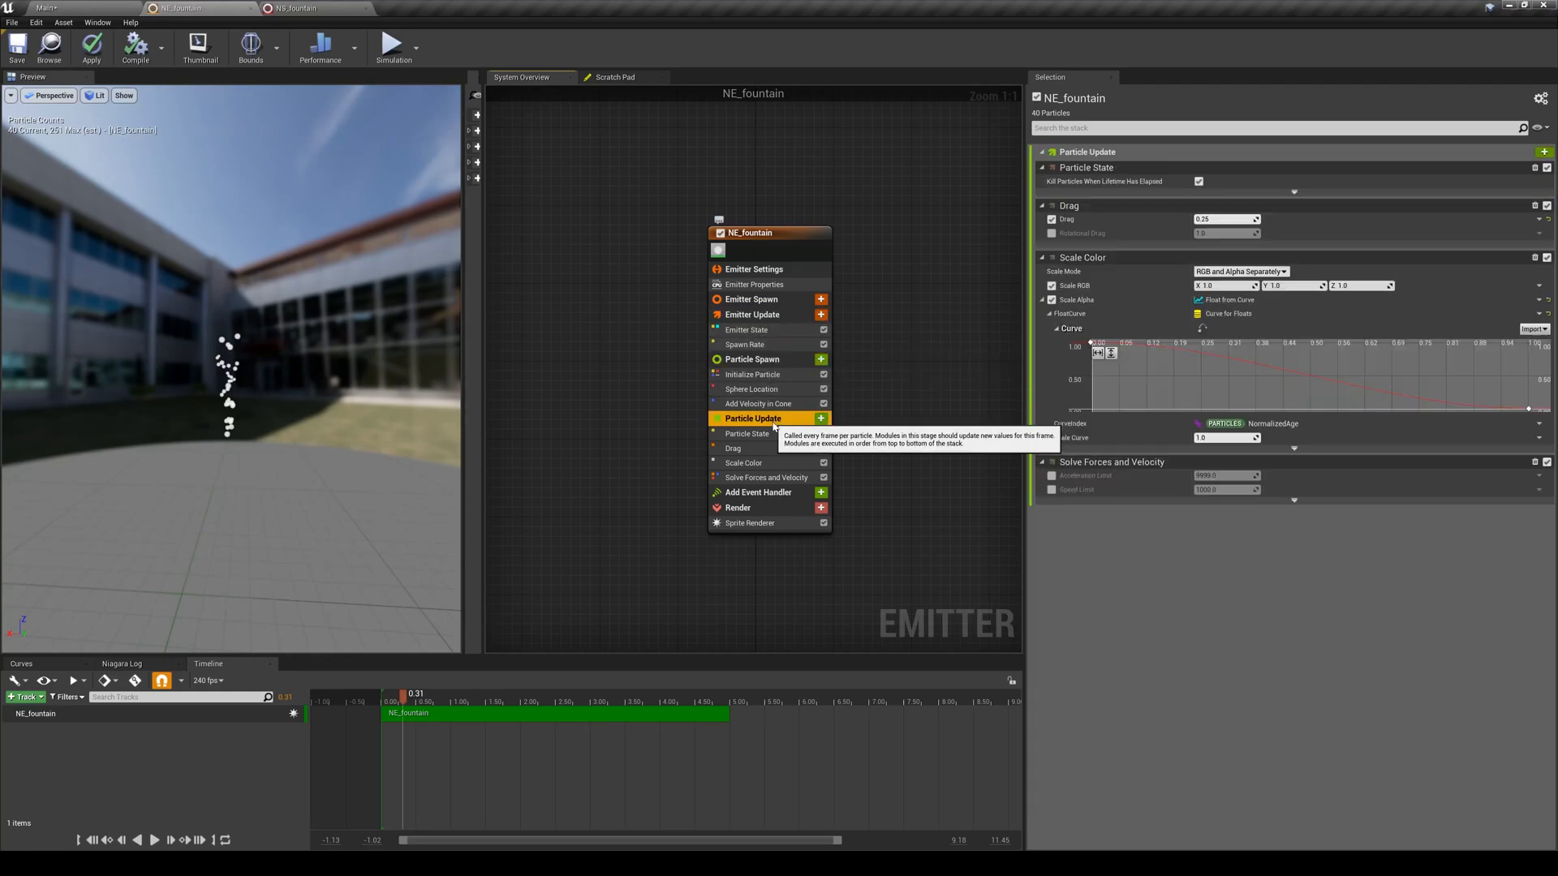
- Inspect the event handler, Spawn Rate, then Emitter State alone: Self life cycle, Infinite loop, 5.0 duration
left_click(758, 491)
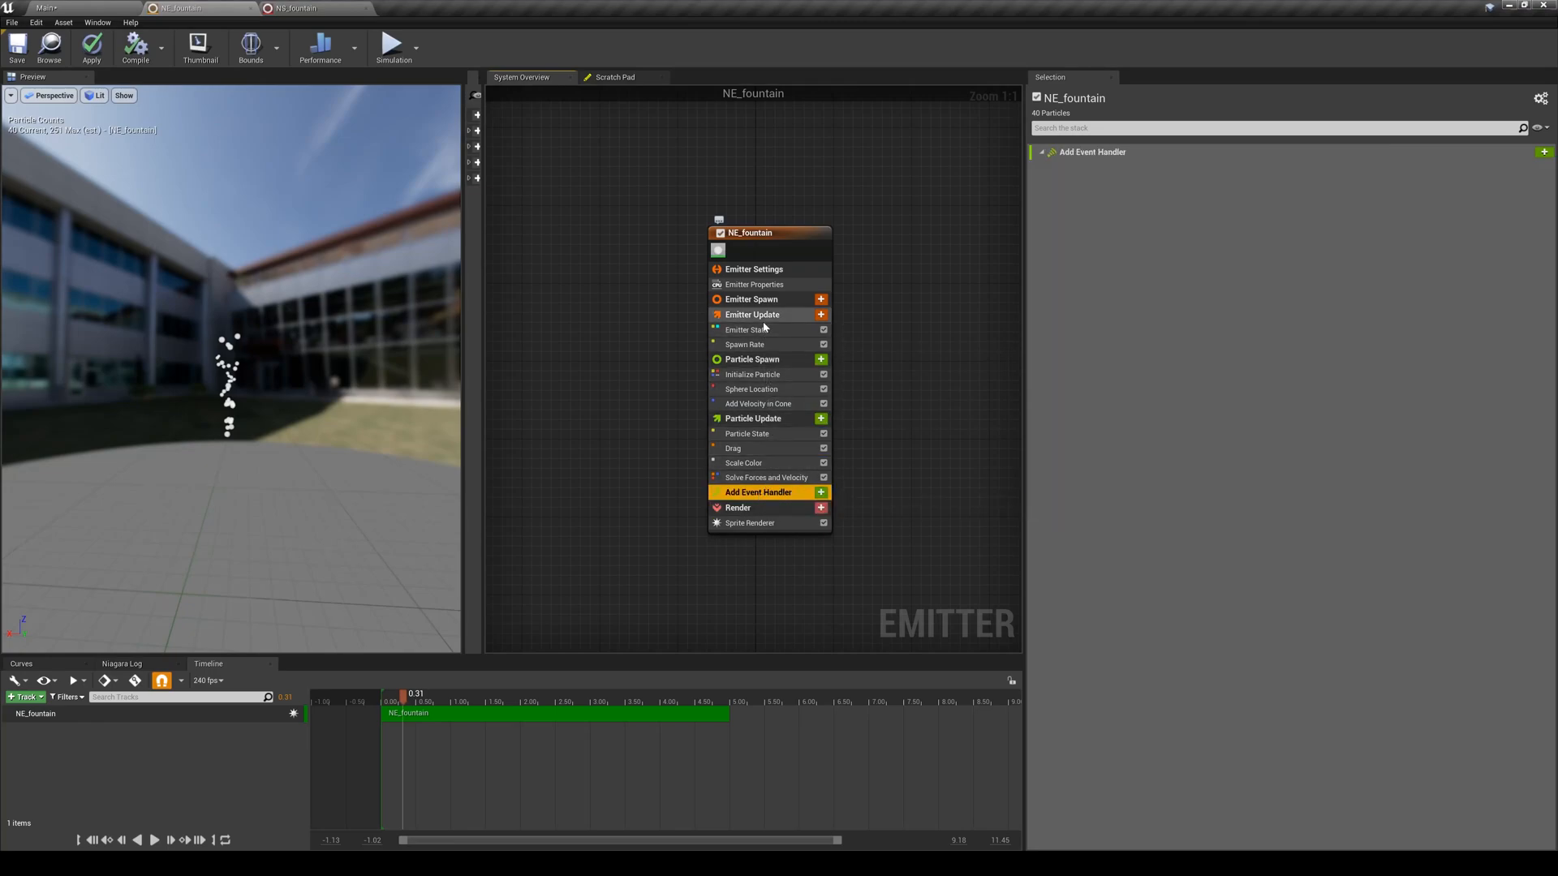
left_click(751, 313)
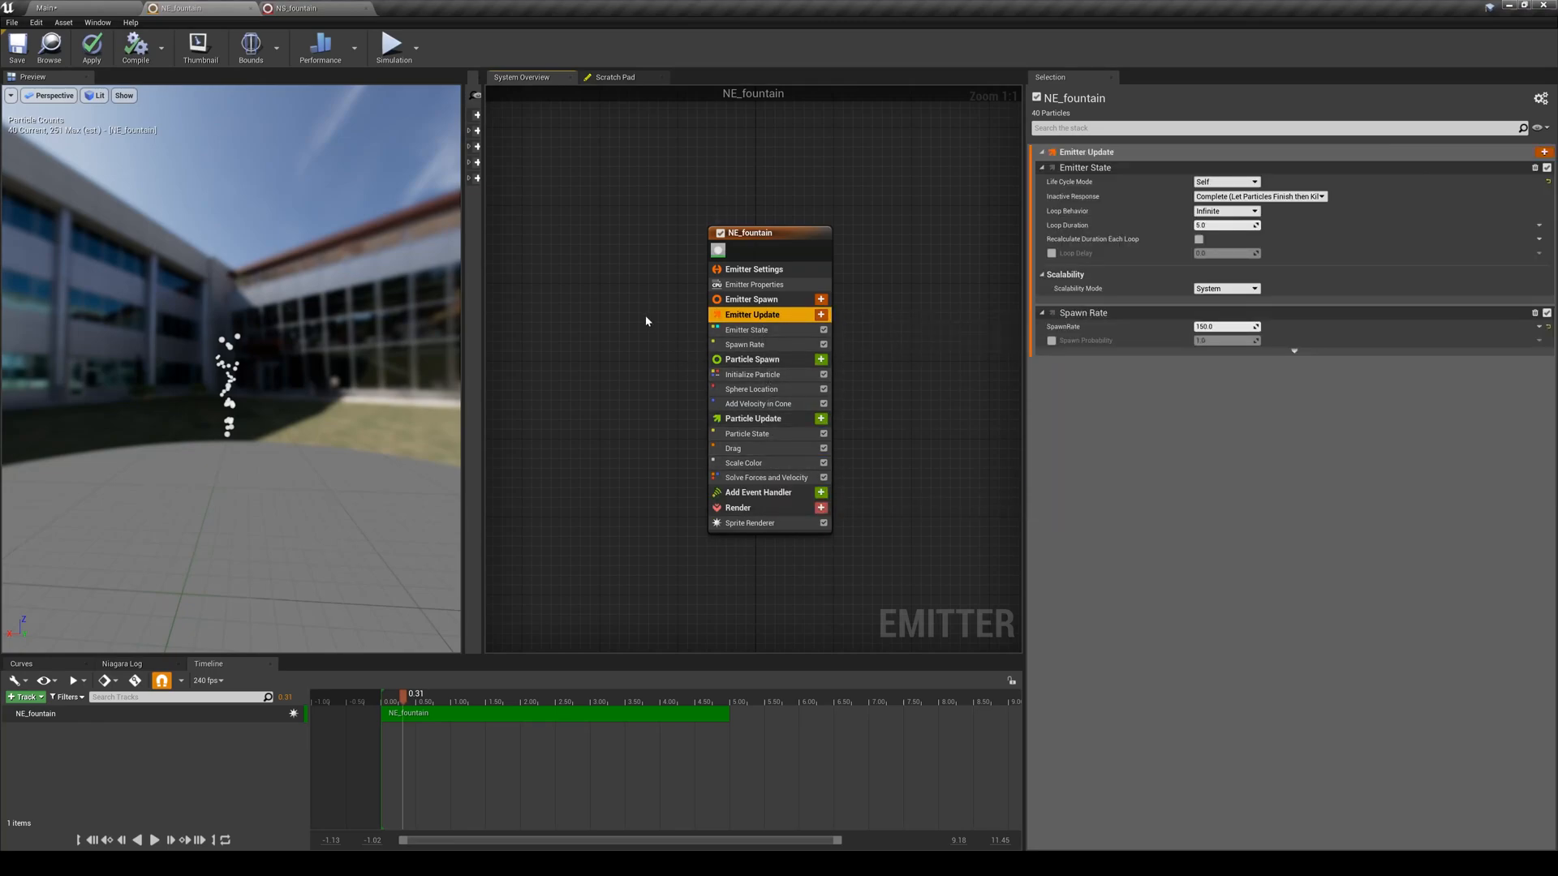
mouse_move(1247, 568)
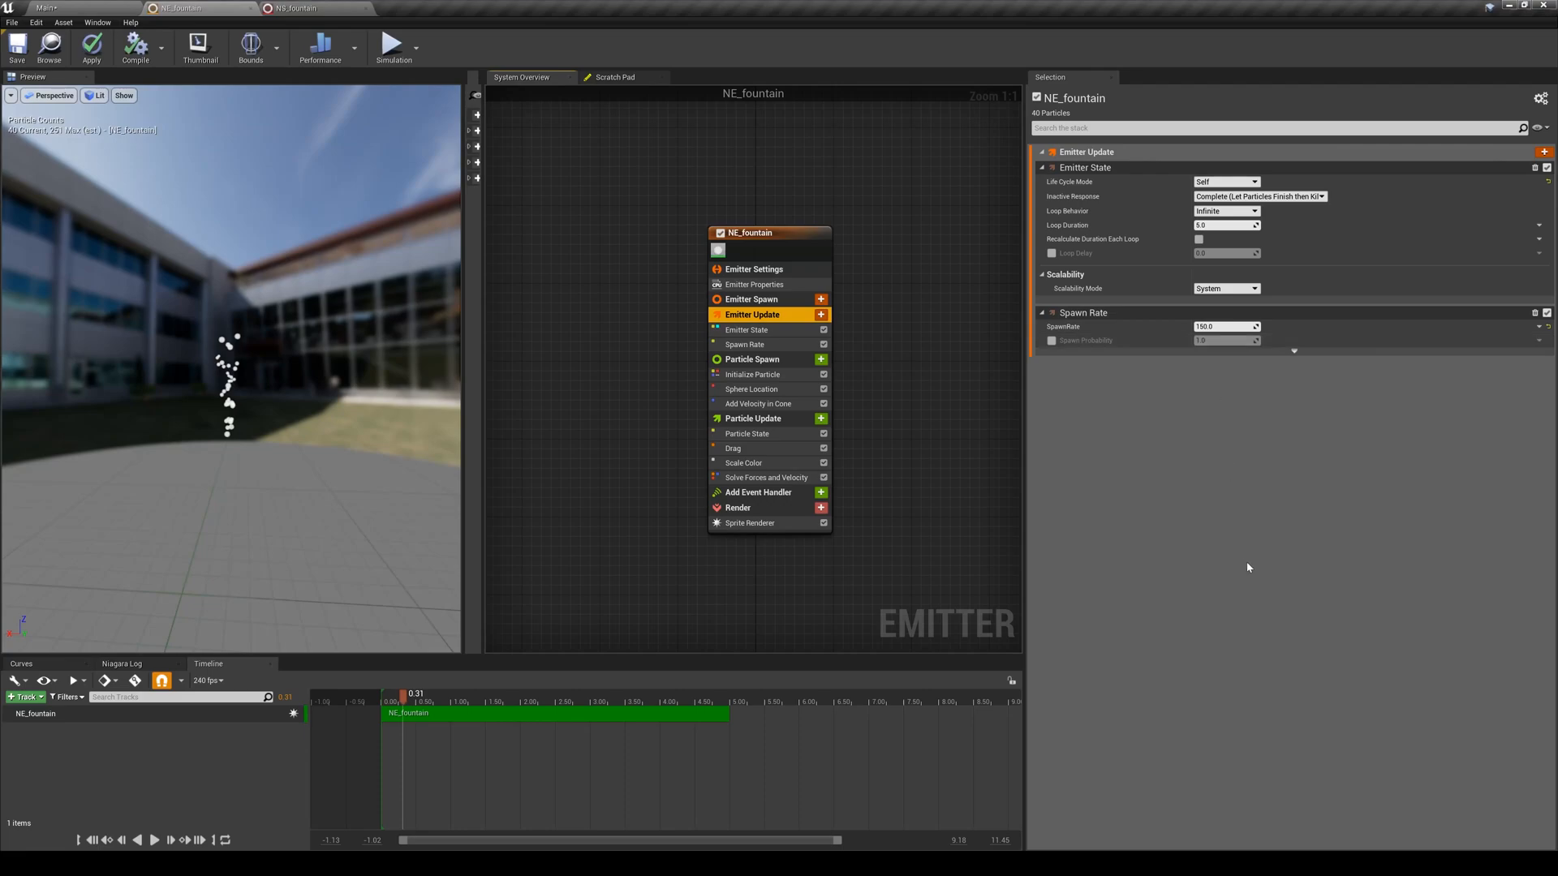
mouse_move(1064, 531)
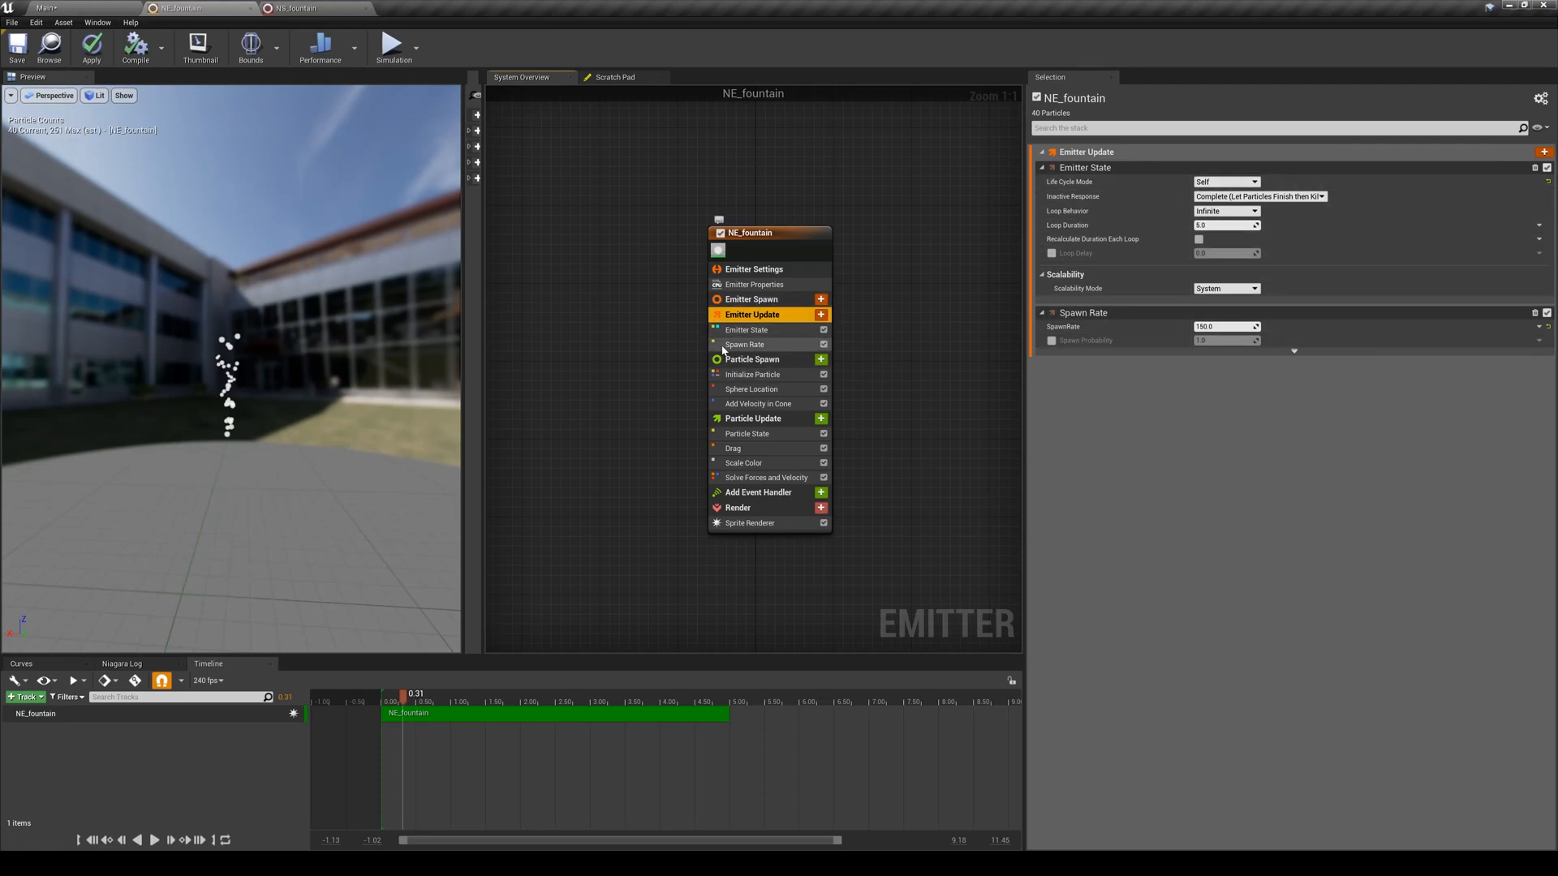
mouse_move(745, 329)
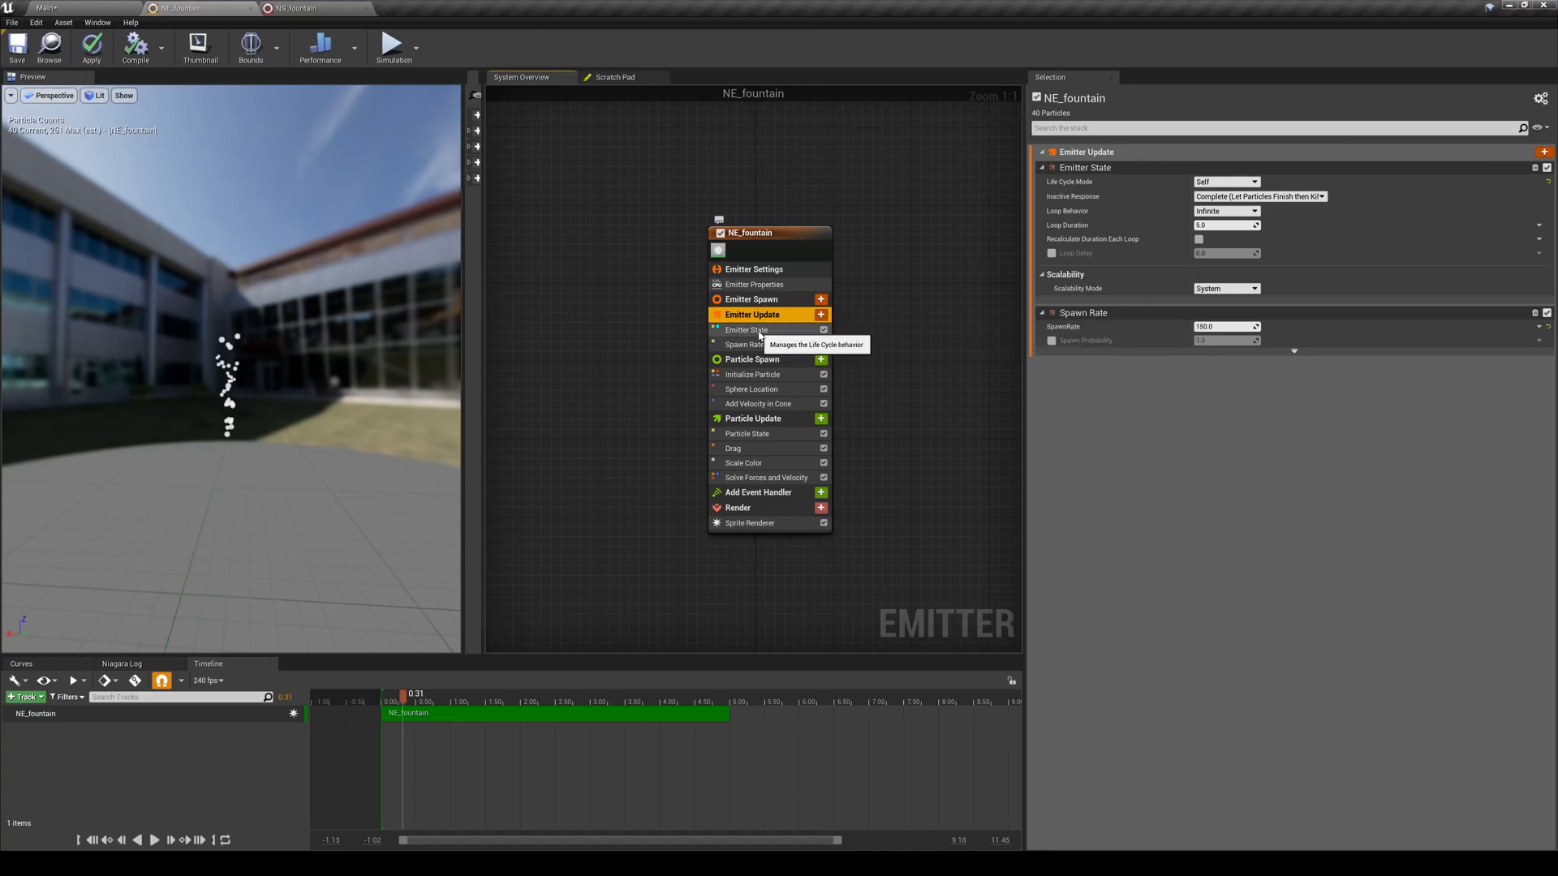
left_click(745, 344)
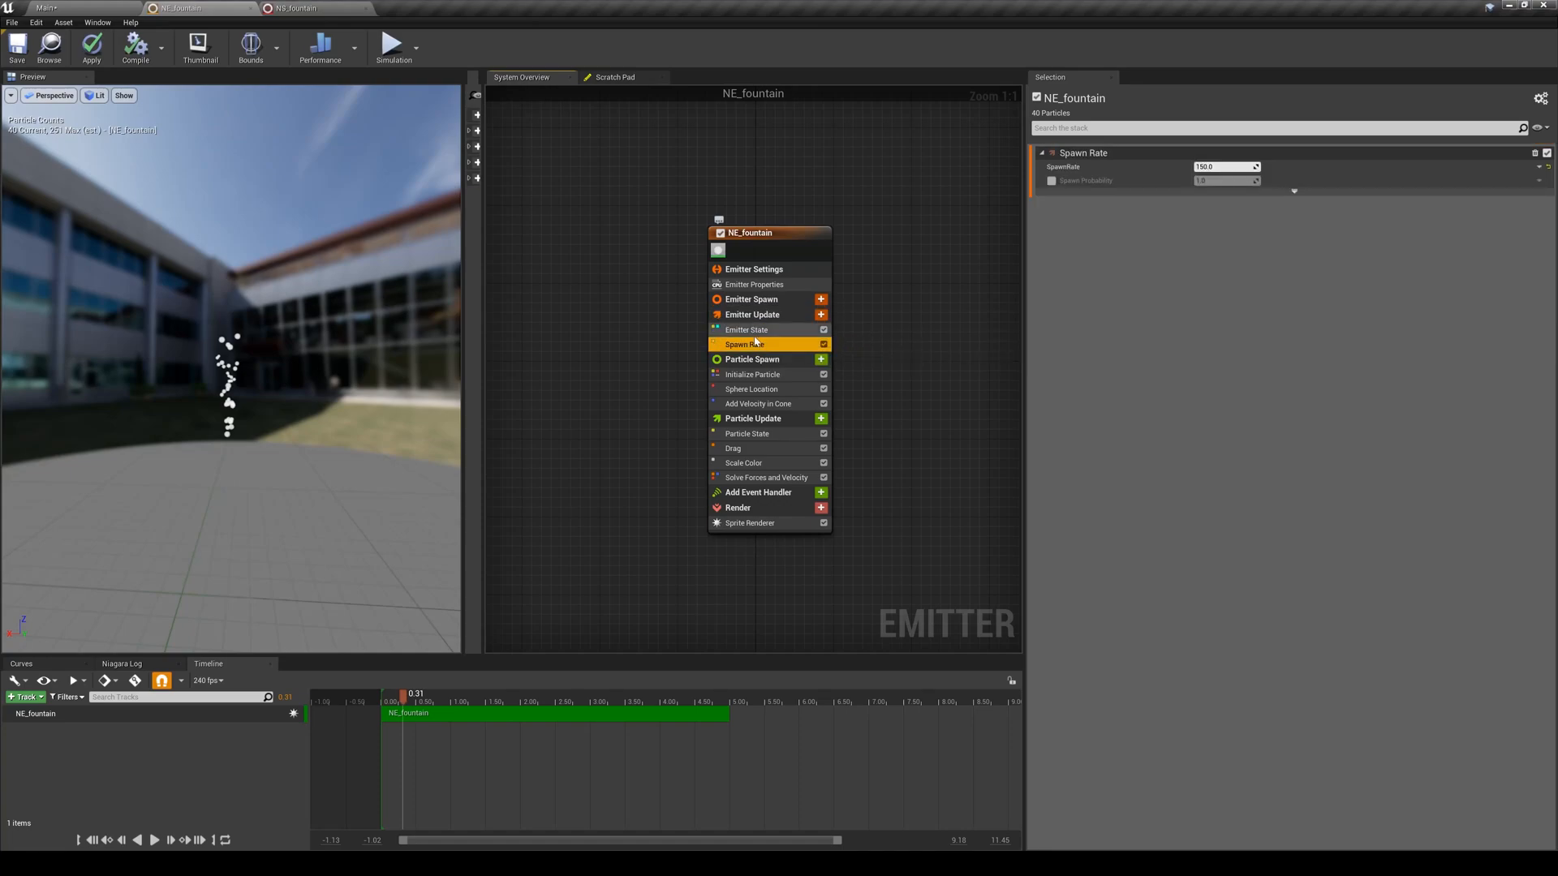
mouse_move(754, 346)
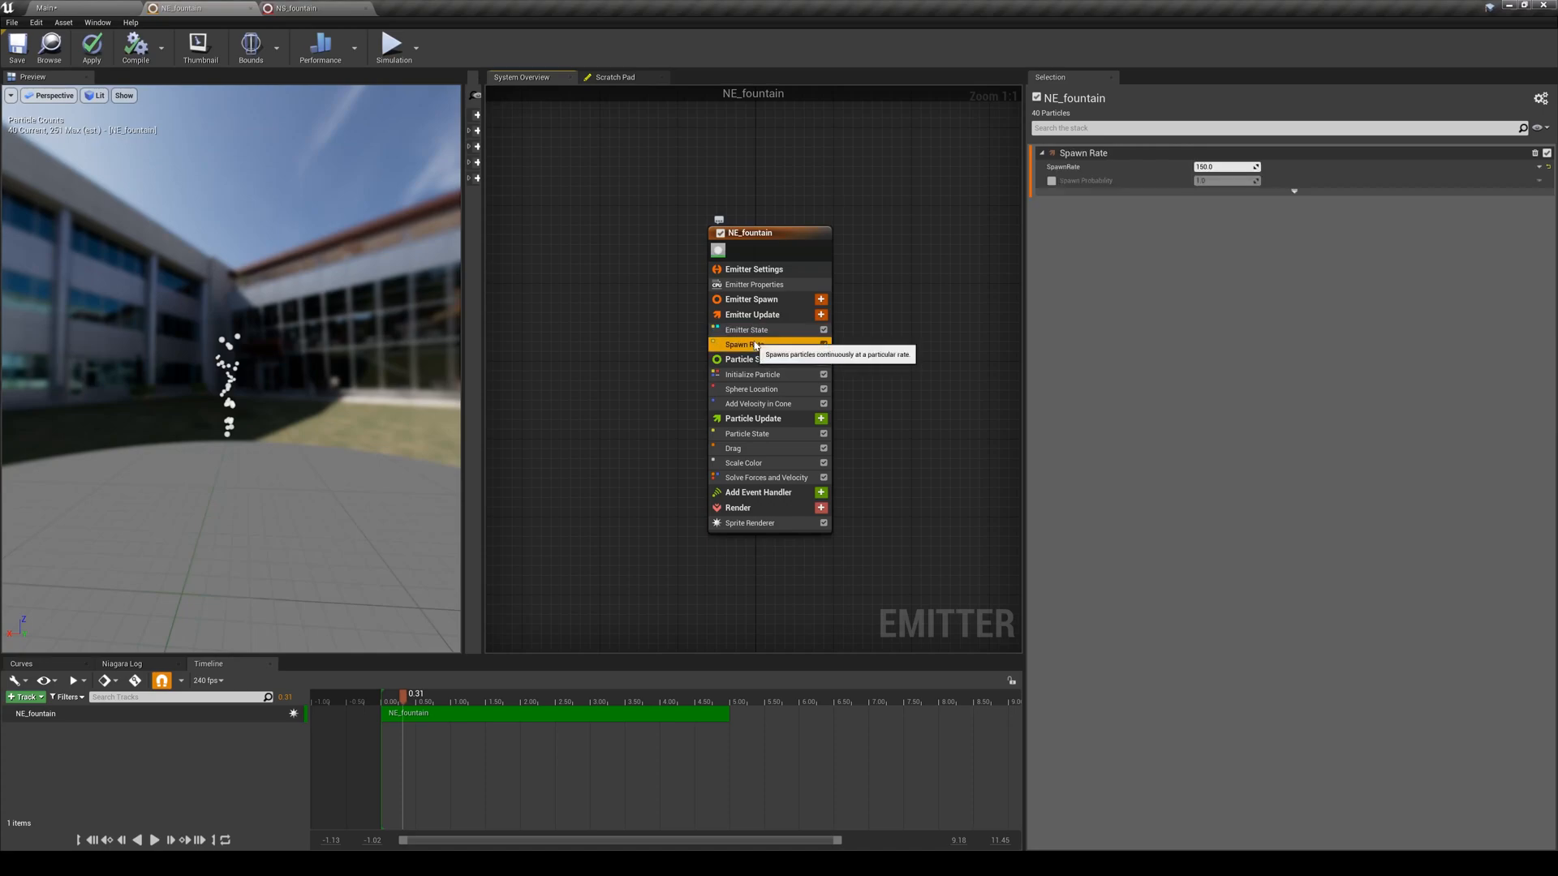
left_click(753, 329)
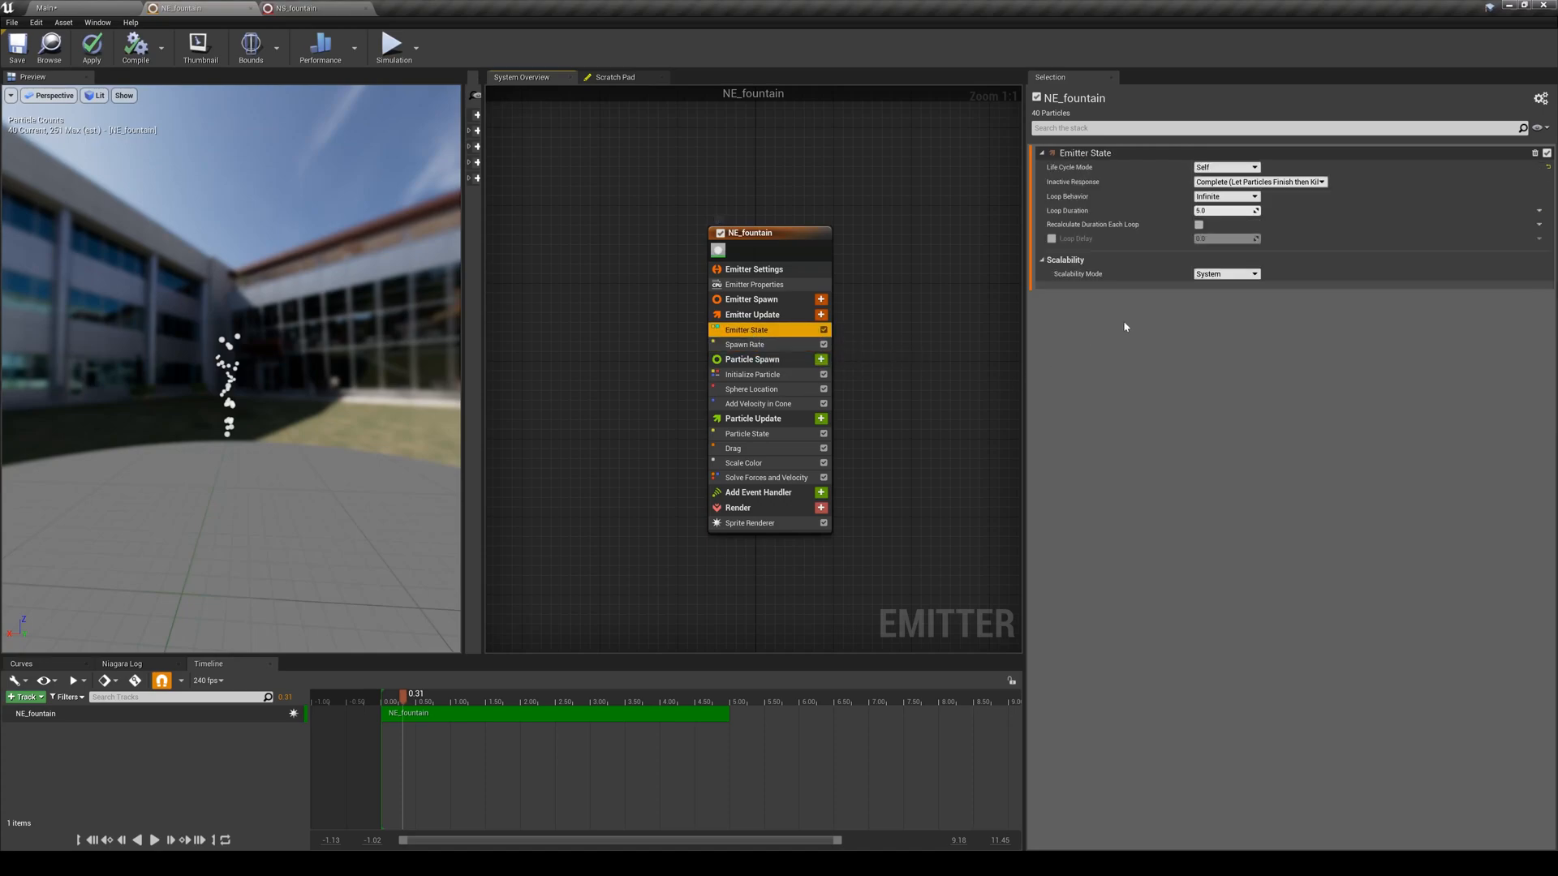
mouse_move(958, 556)
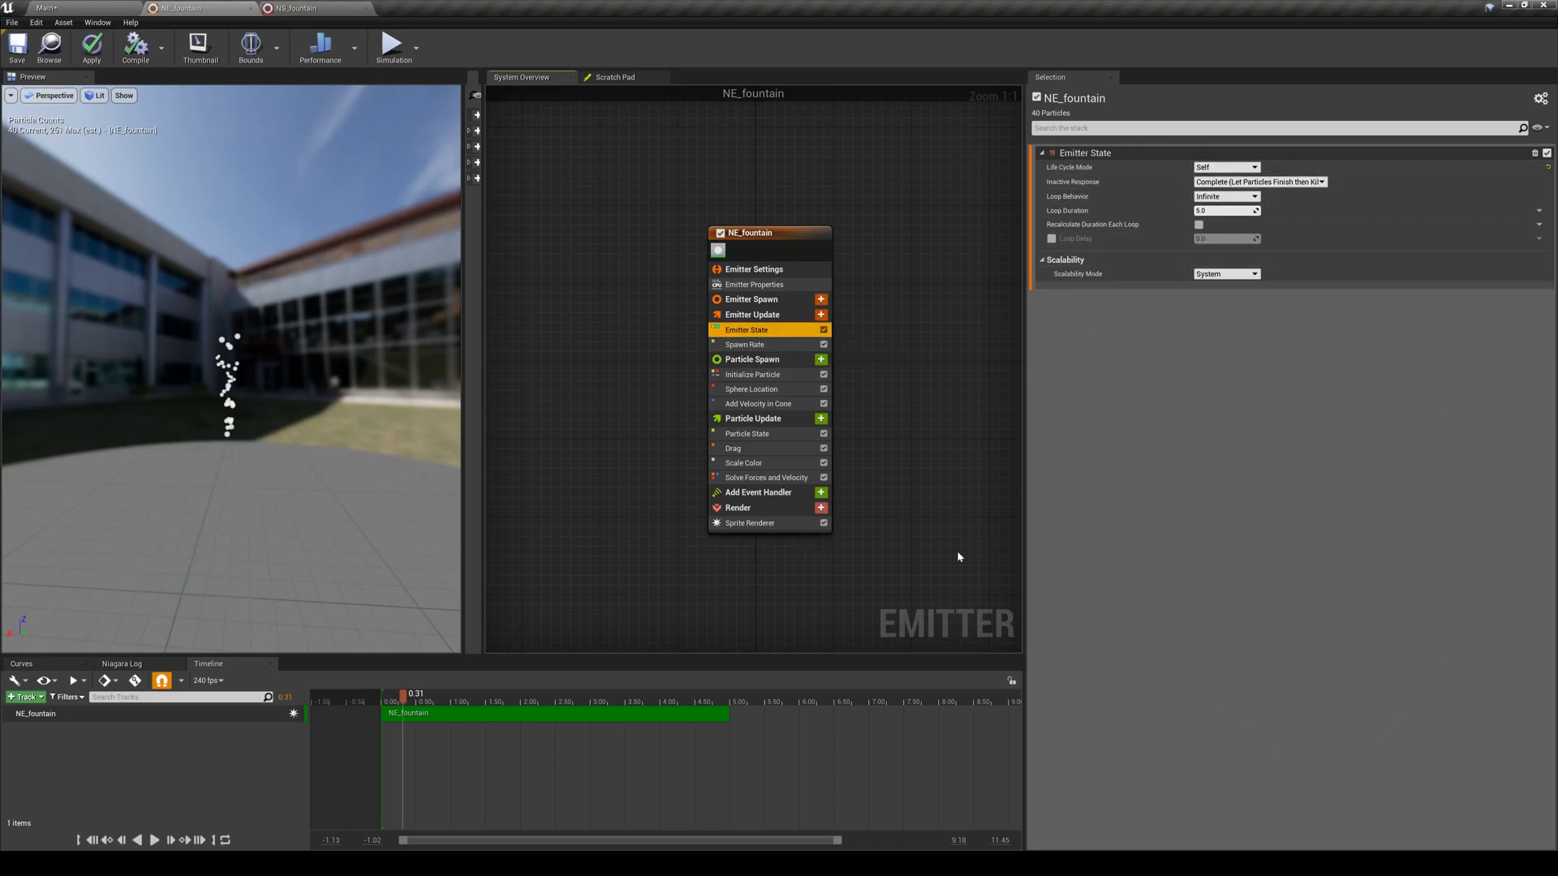
mouse_move(746, 329)
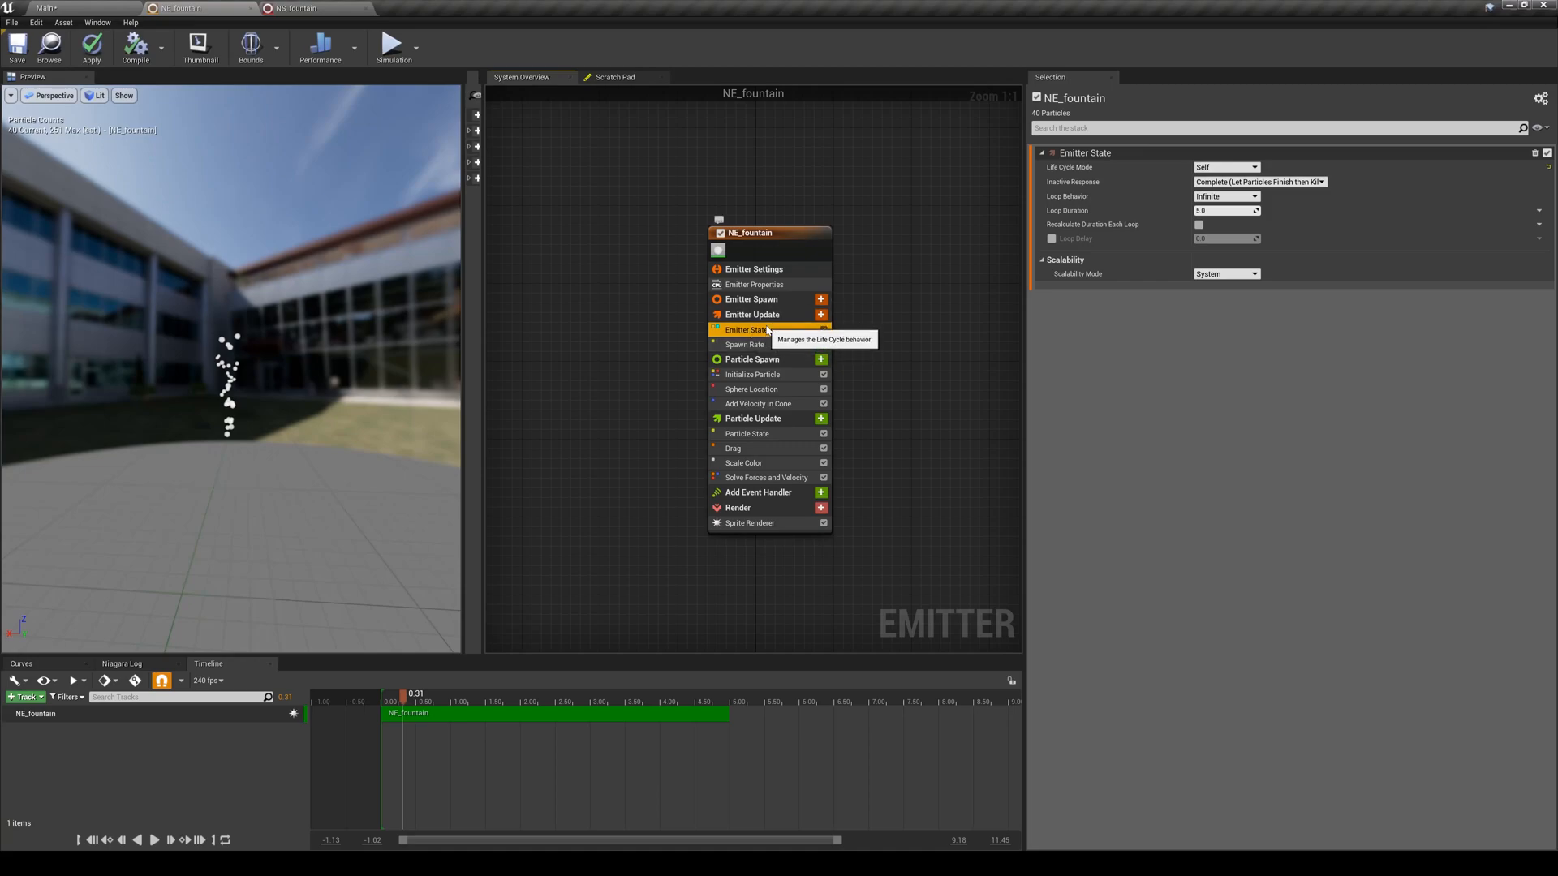
- Show Emitter State and Spawn Rate of 150 together under Emitter Update
left_click(751, 314)
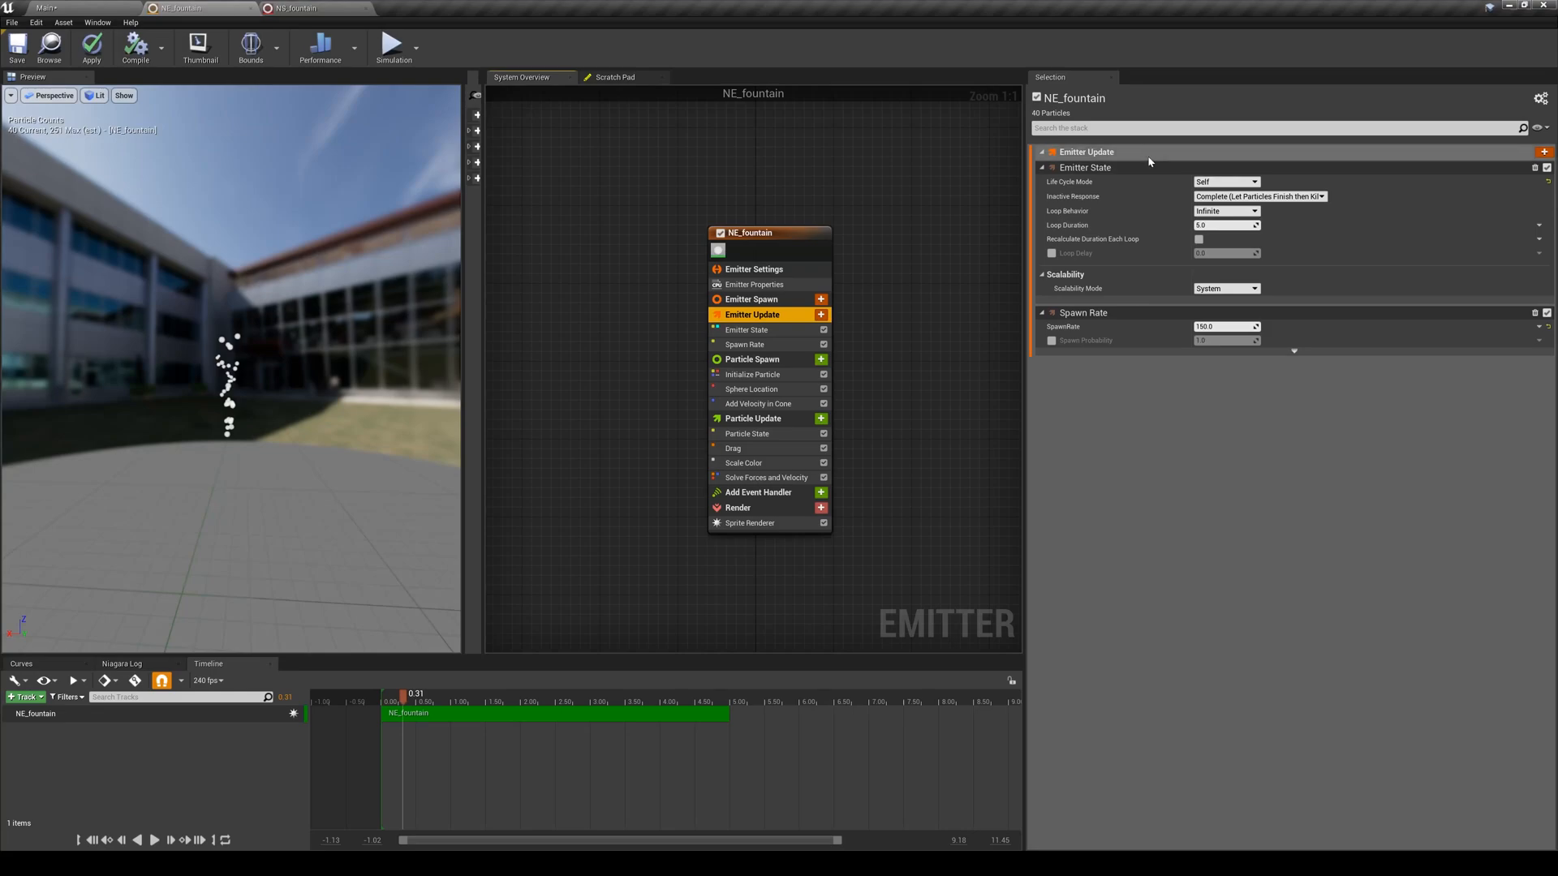
mouse_move(1091, 168)
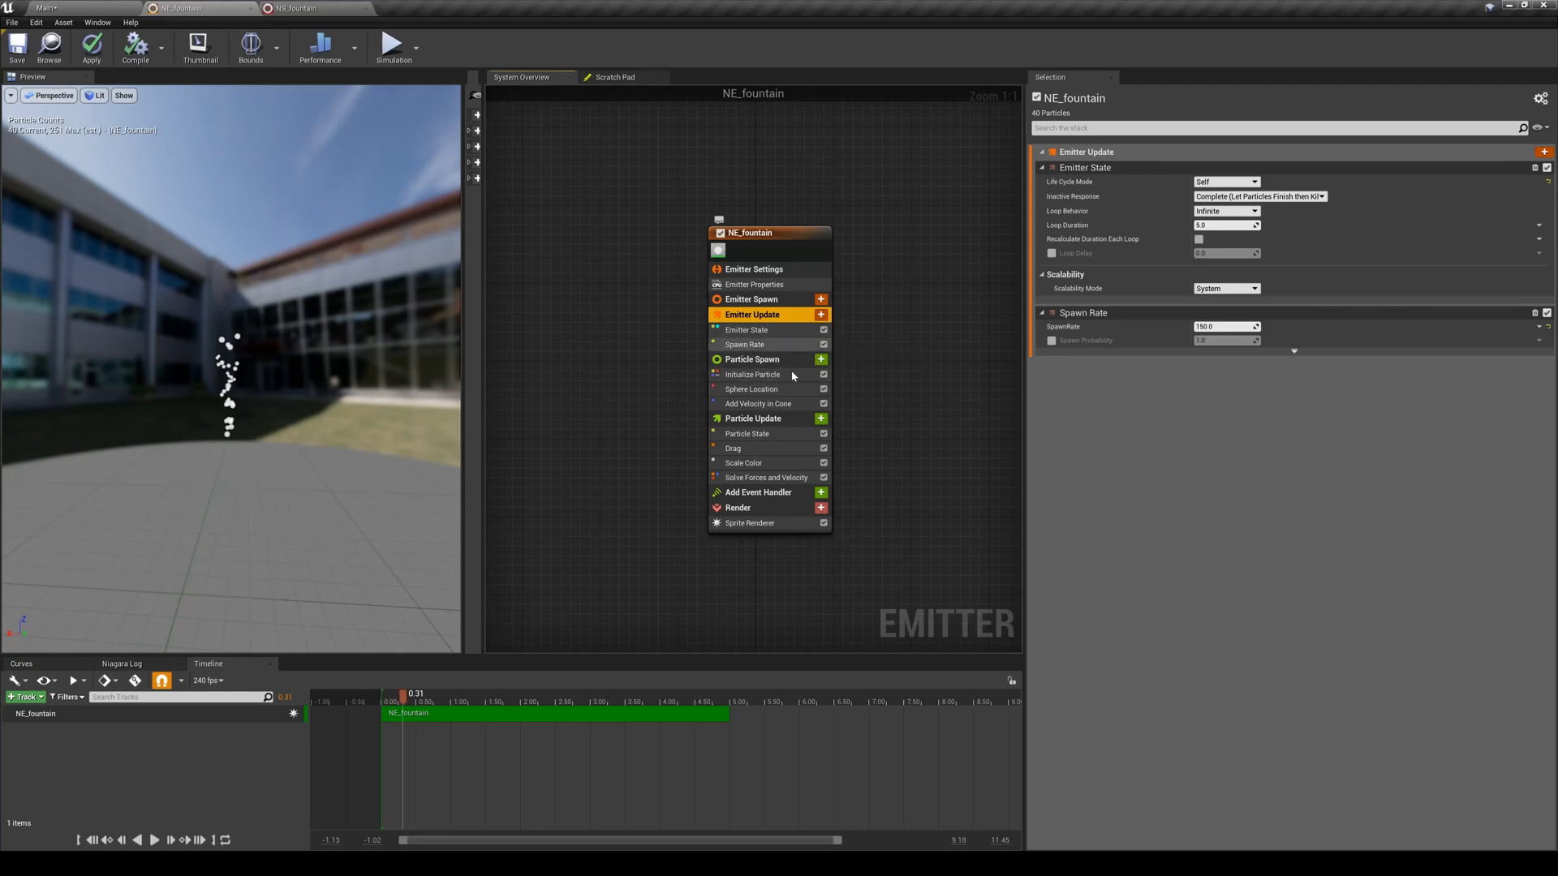
mouse_move(1113, 476)
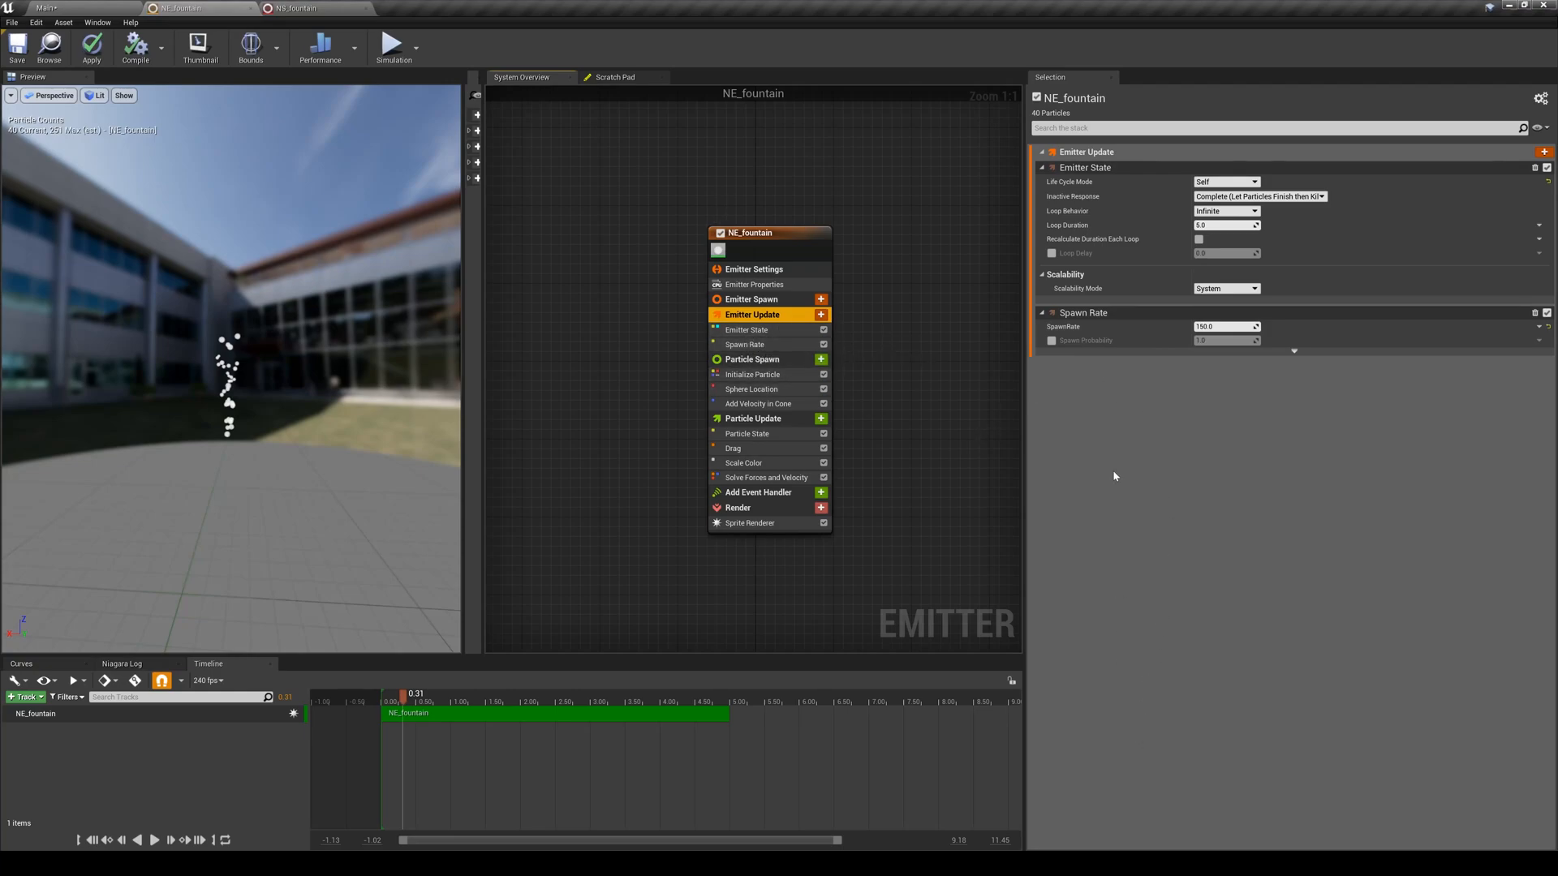
mouse_move(652, 587)
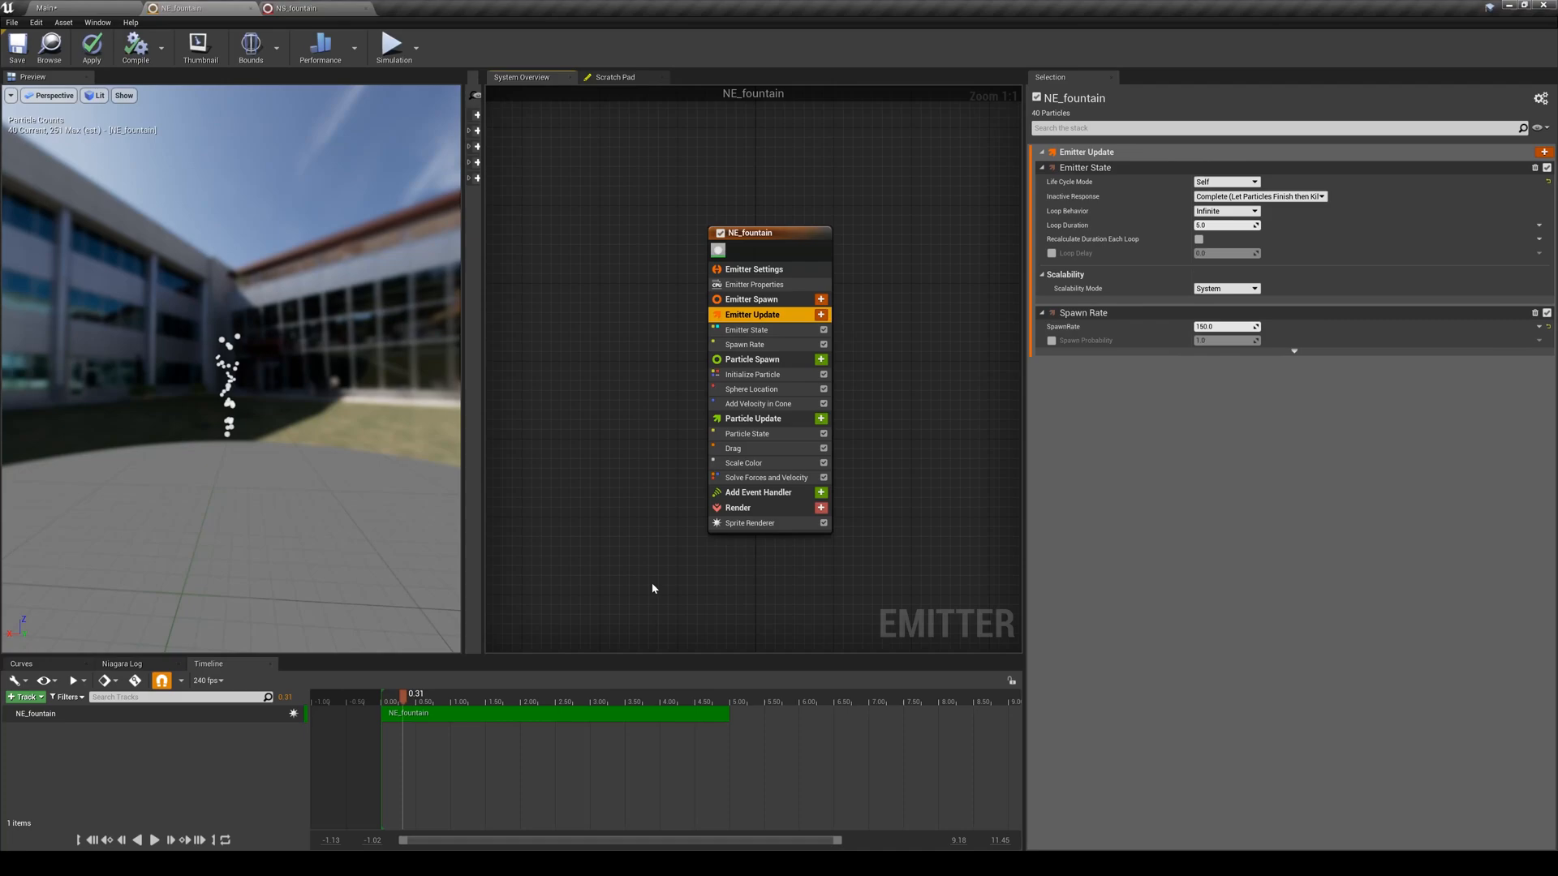
mouse_move(673, 185)
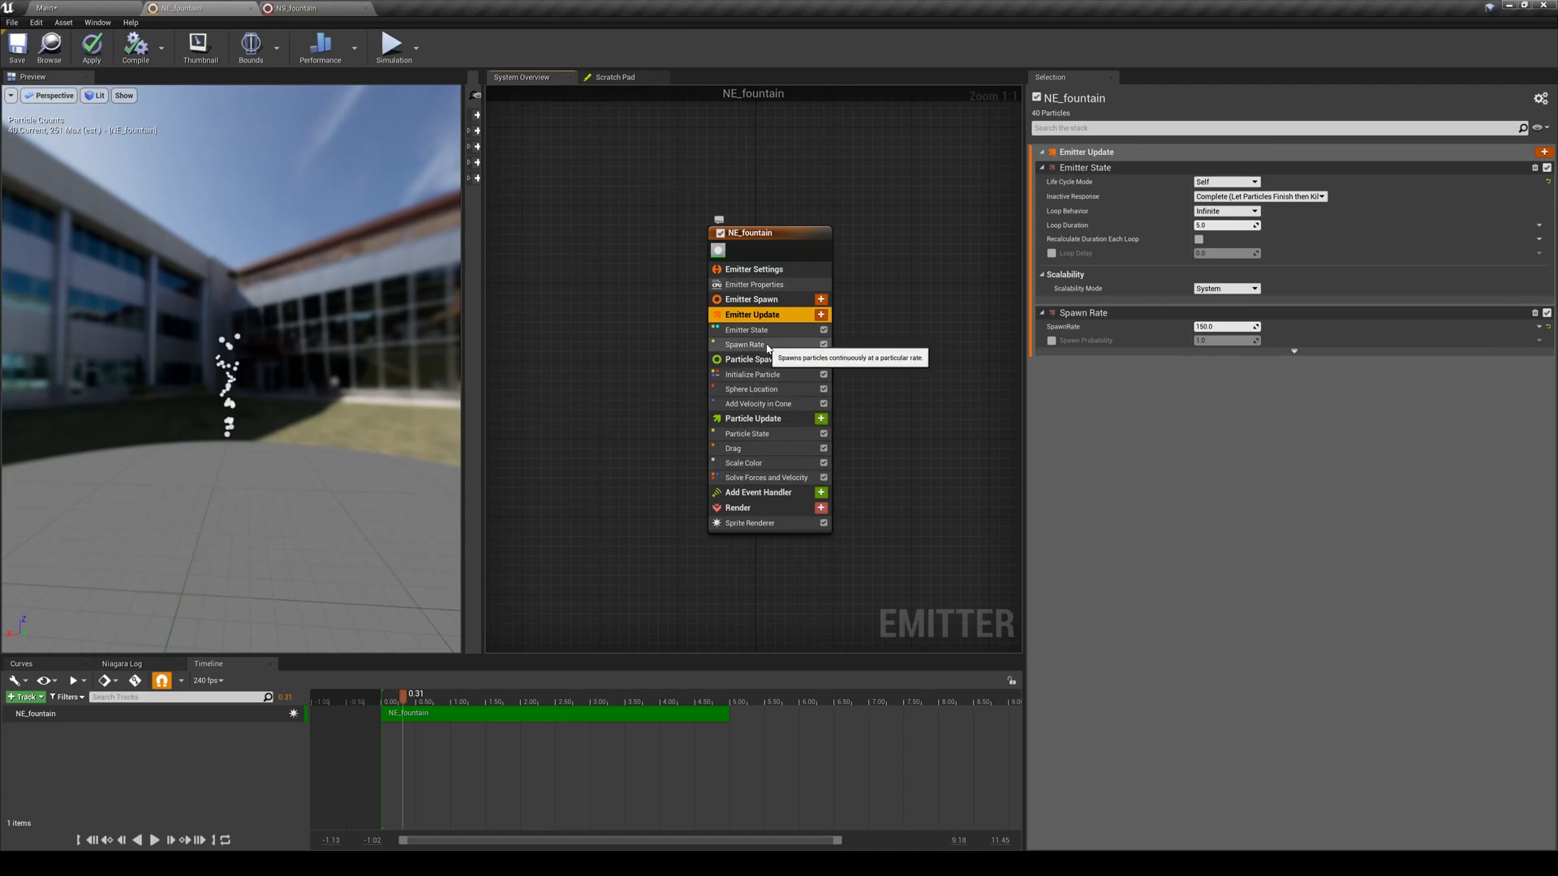
mouse_move(746, 329)
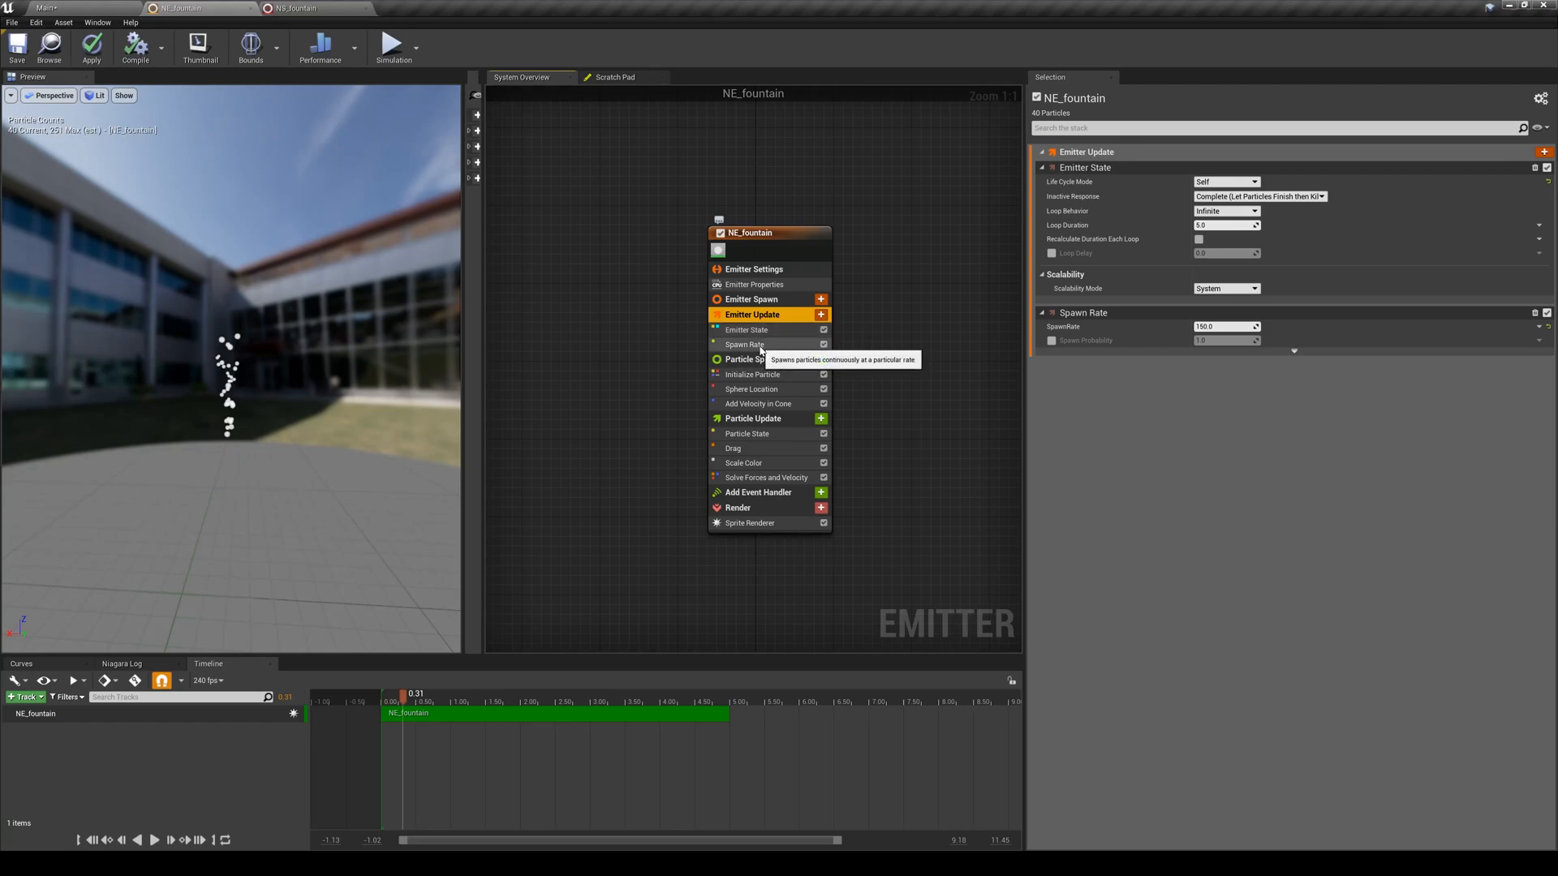
mouse_move(825, 576)
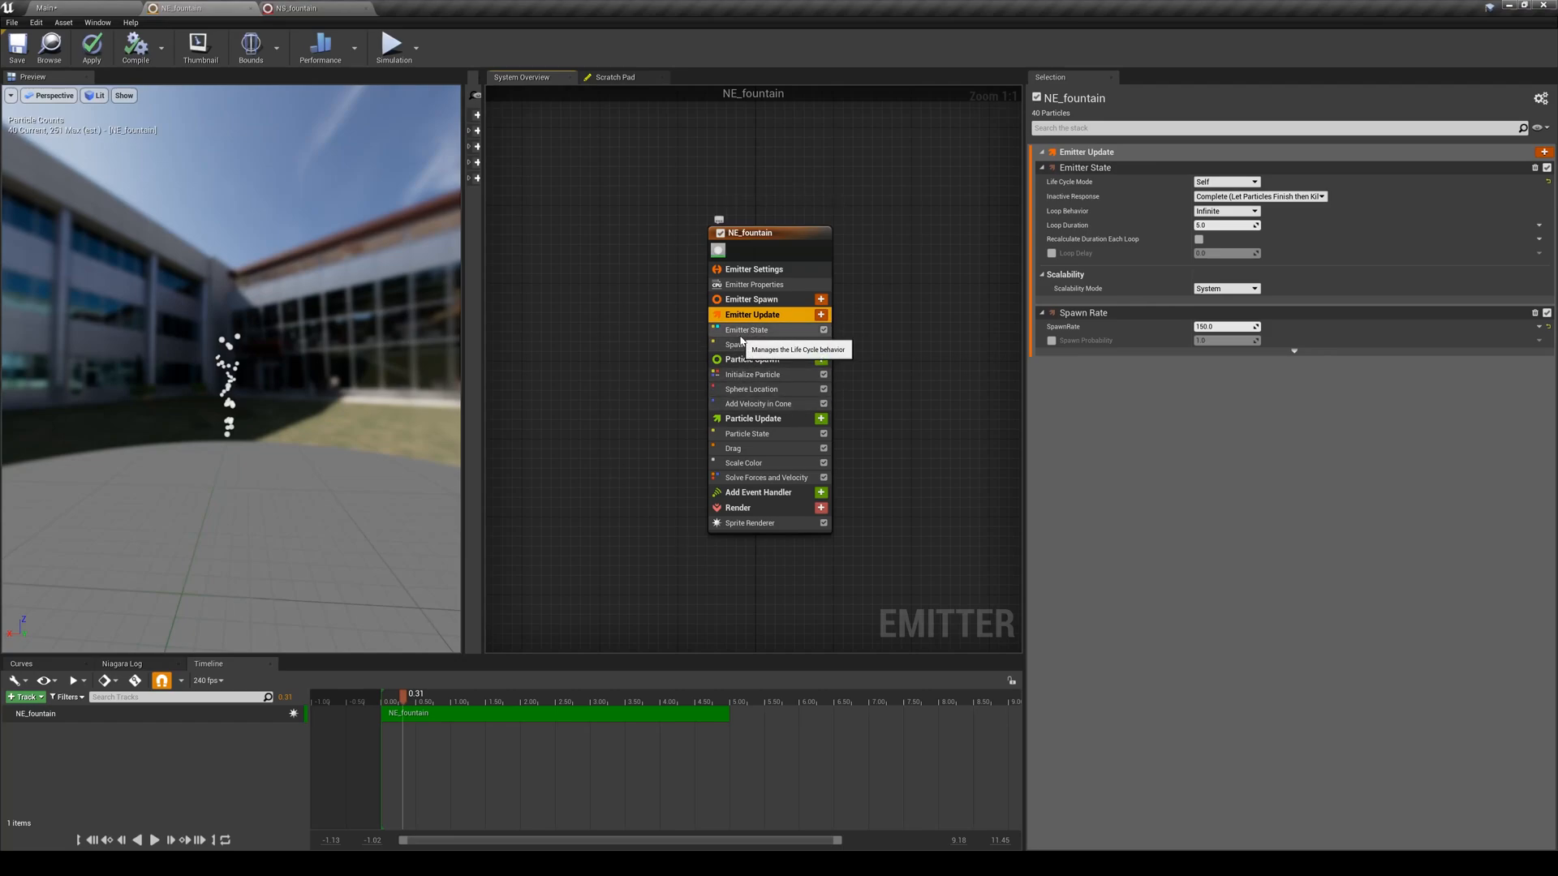
- View the Spawn Rate settings and search the module list for 'spawn'
left_click(747, 329)
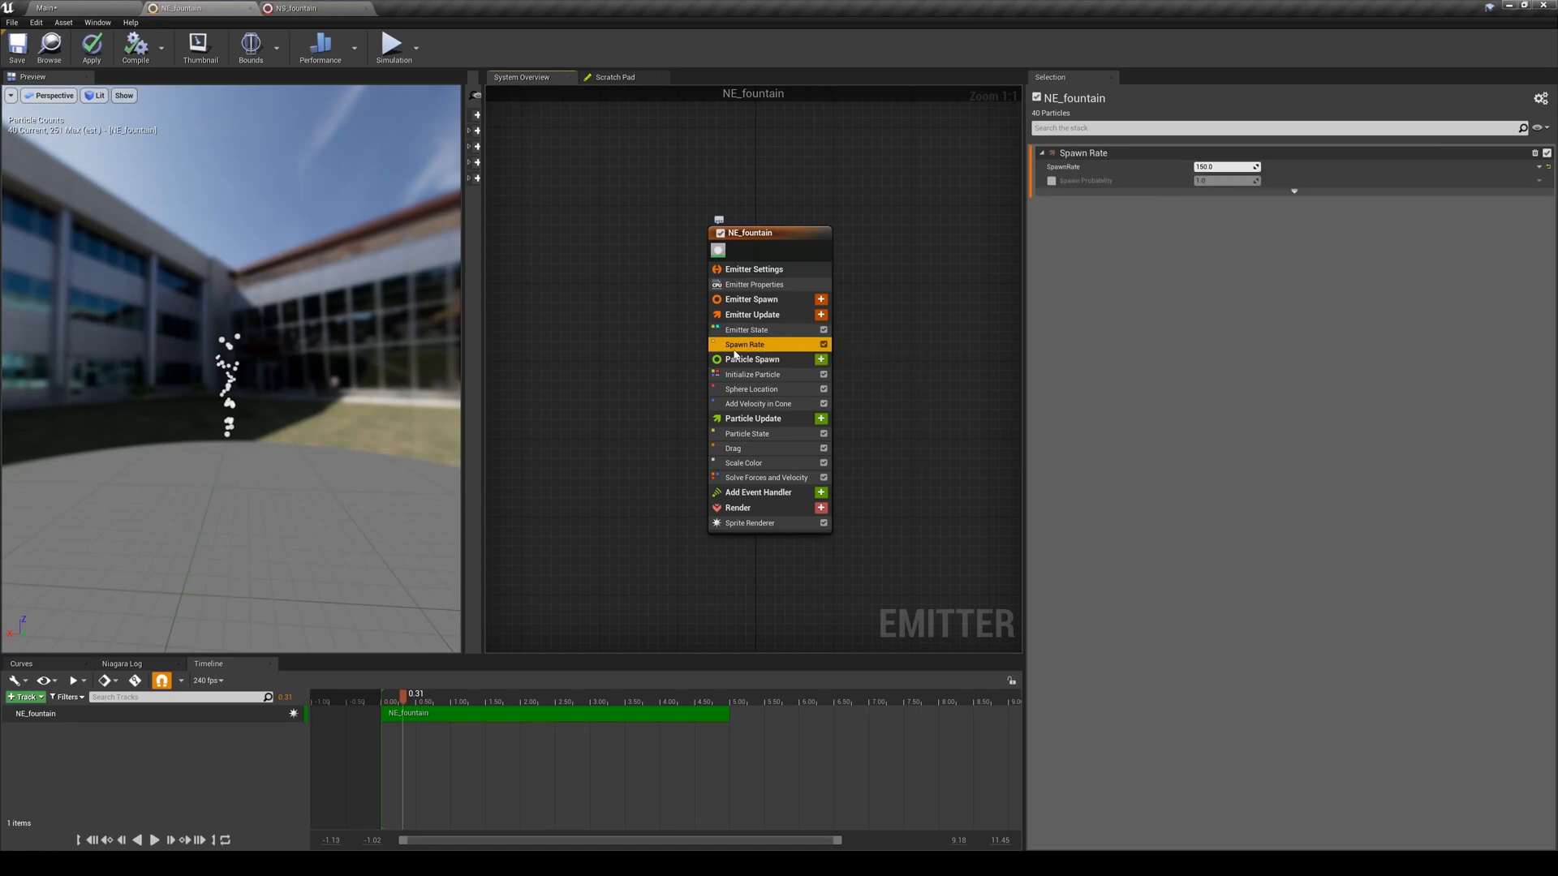
mouse_move(769, 344)
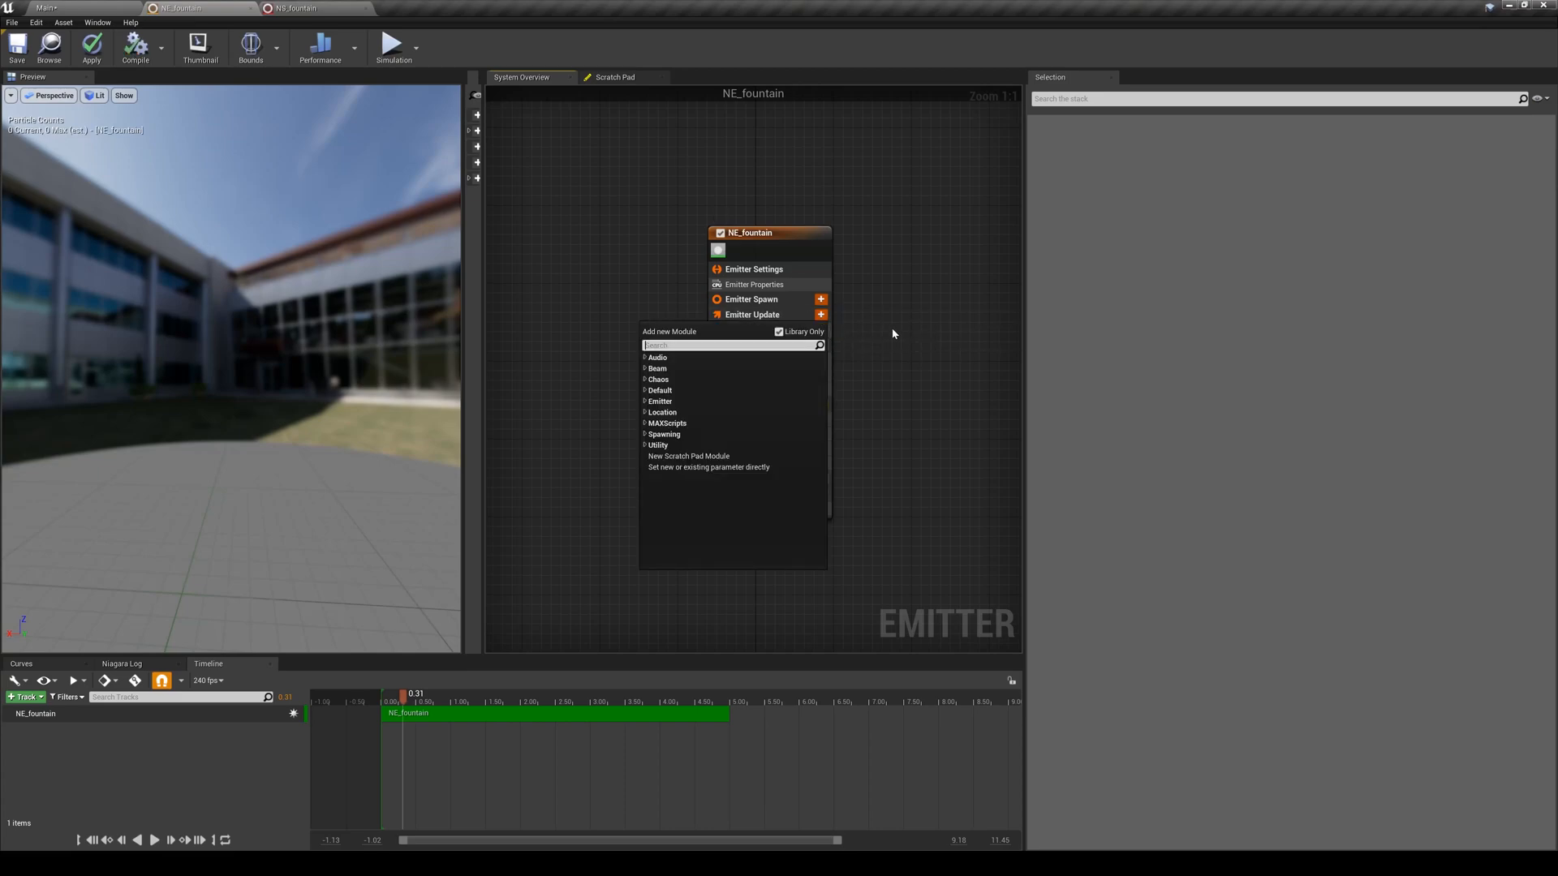
type("s")
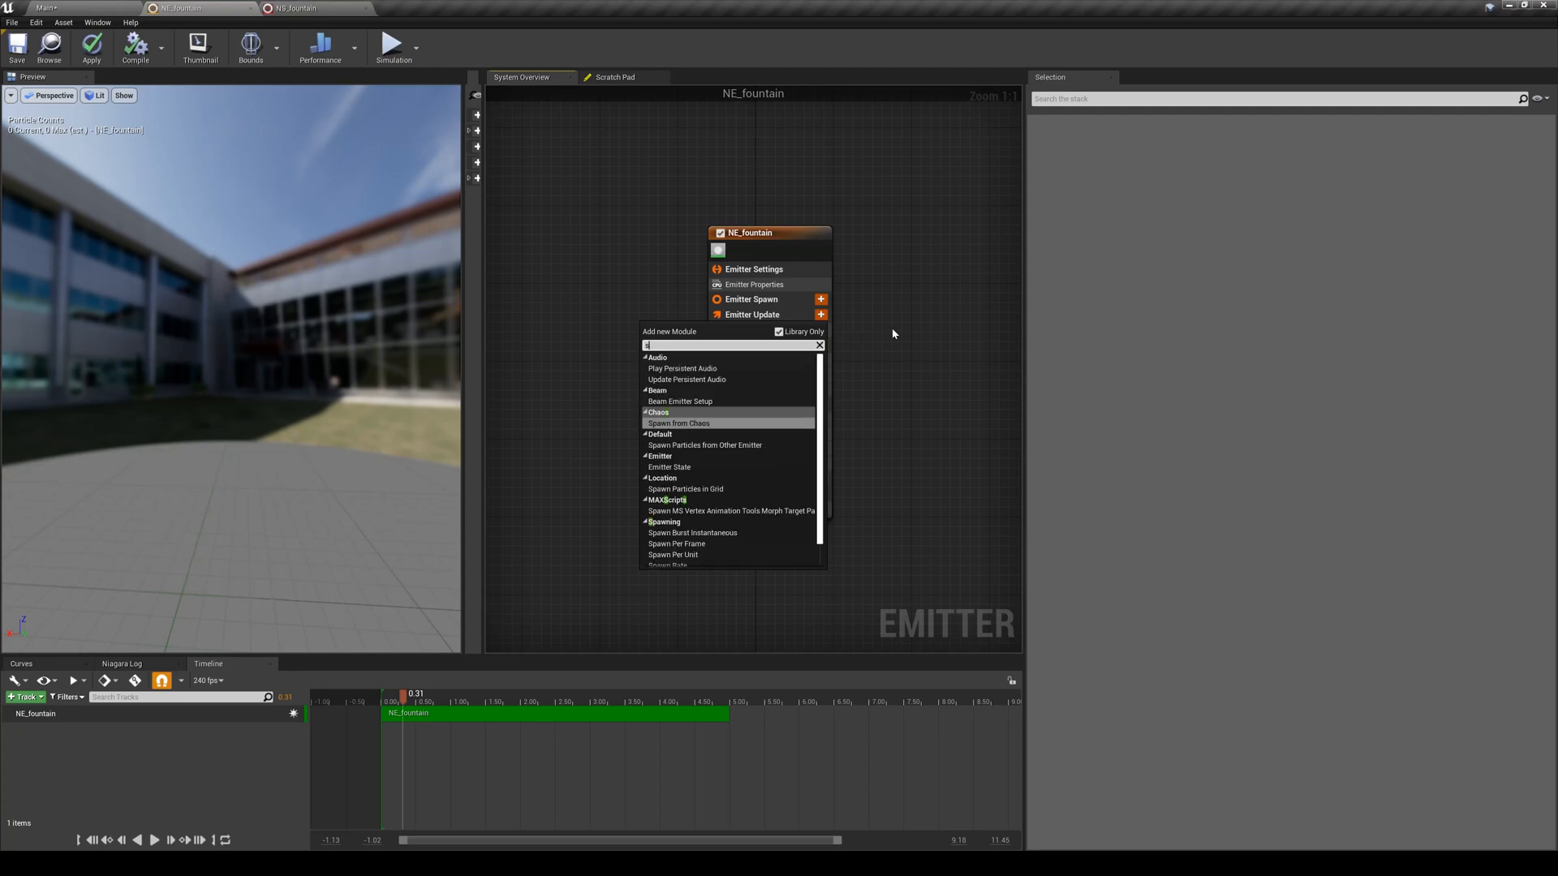
type("spawn")
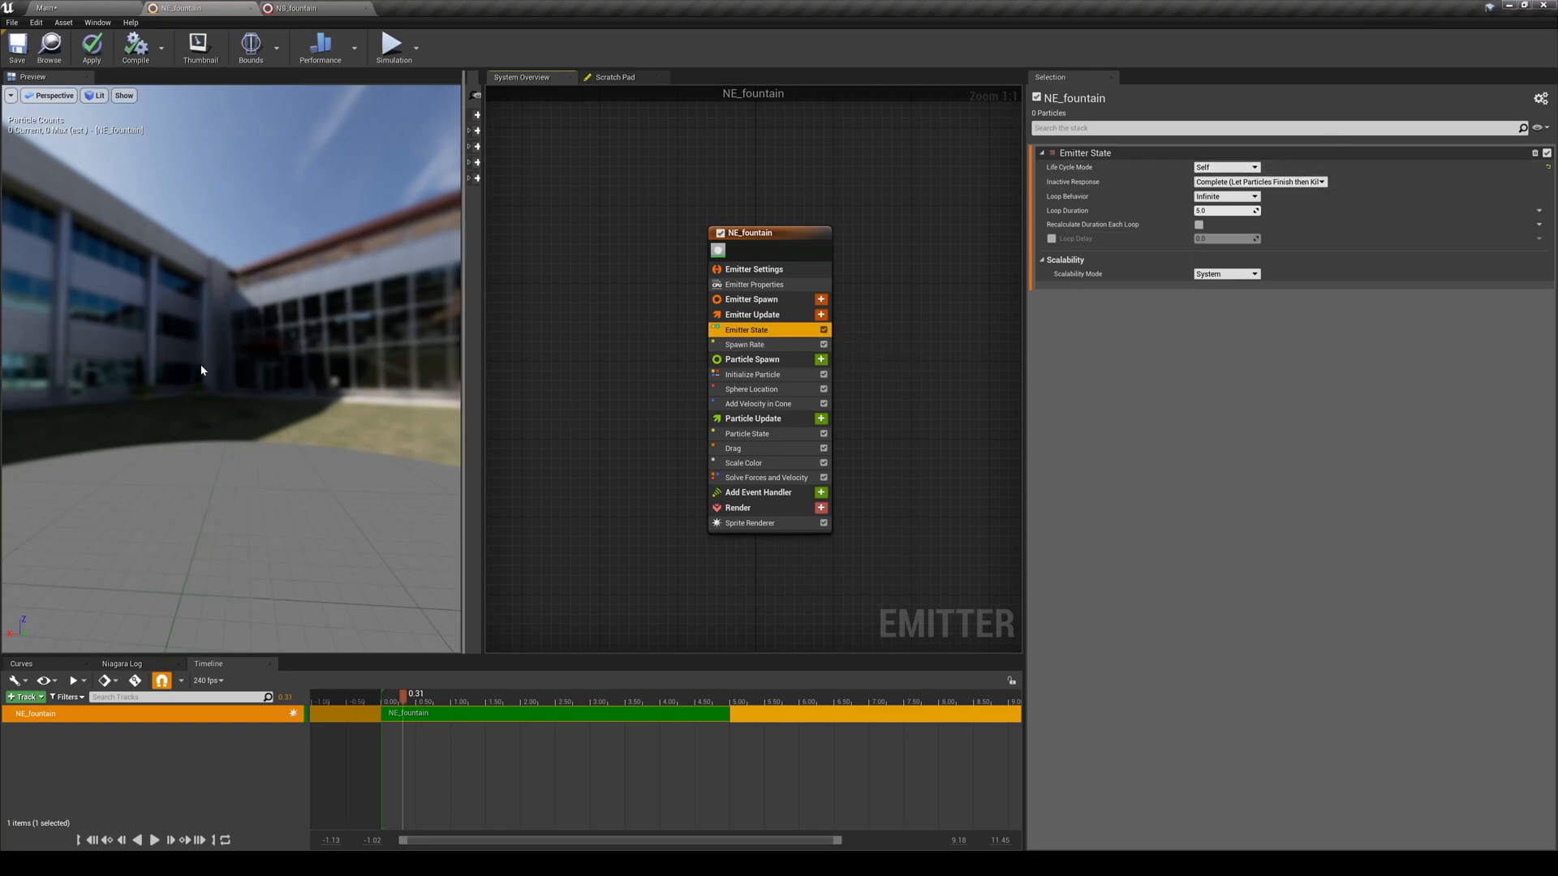
mouse_move(258, 462)
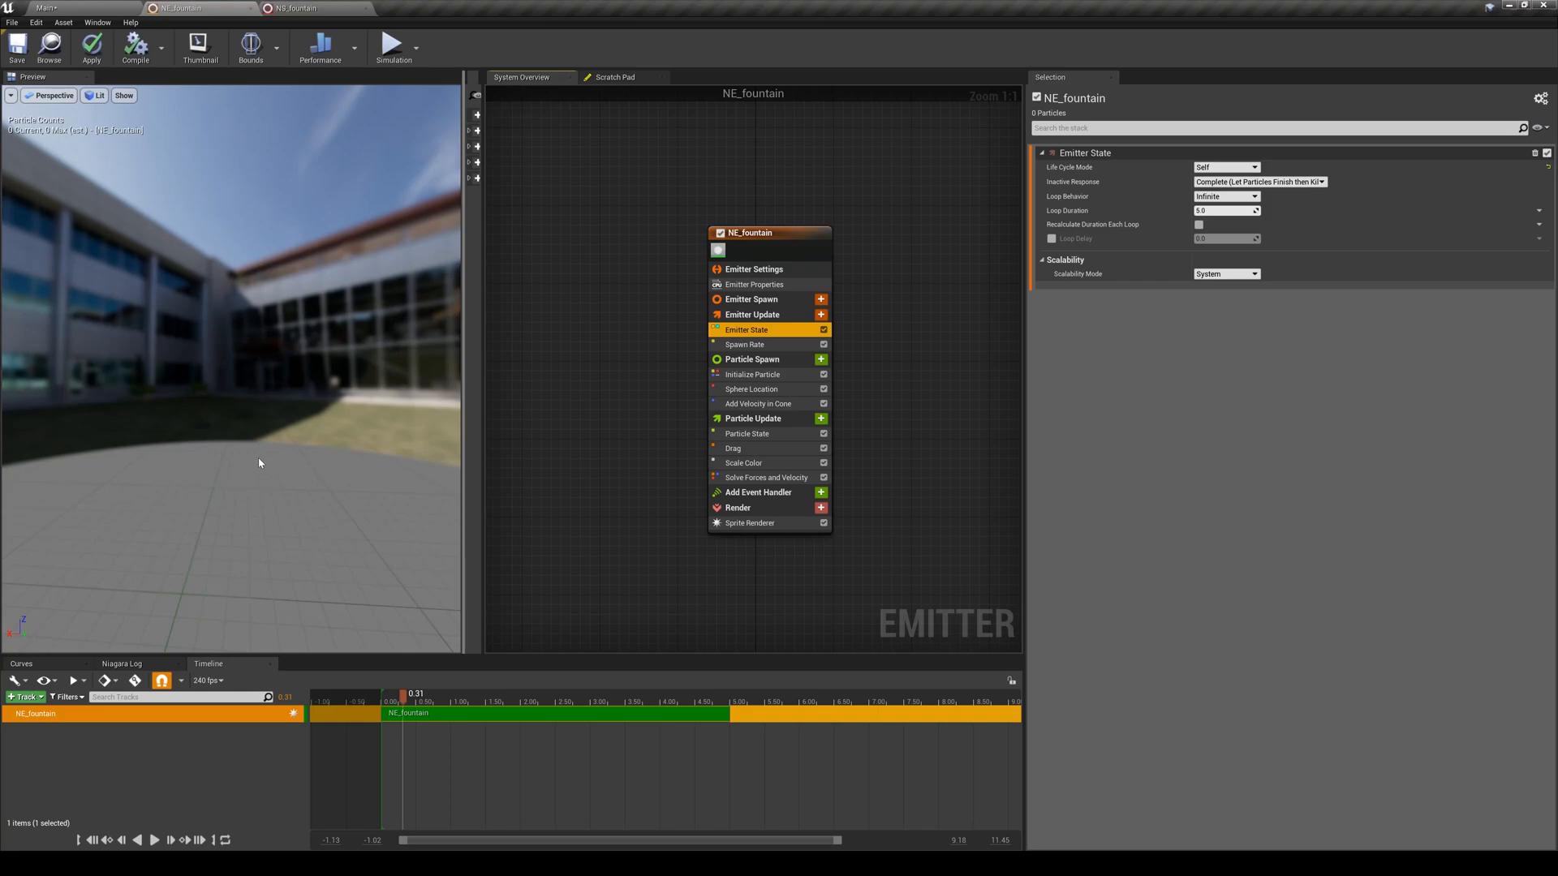
- Play the fountain preview, set Spawn Rate to 50 and Emitter State loop duration to 2.0
left_click_drag(402, 693, 445, 693)
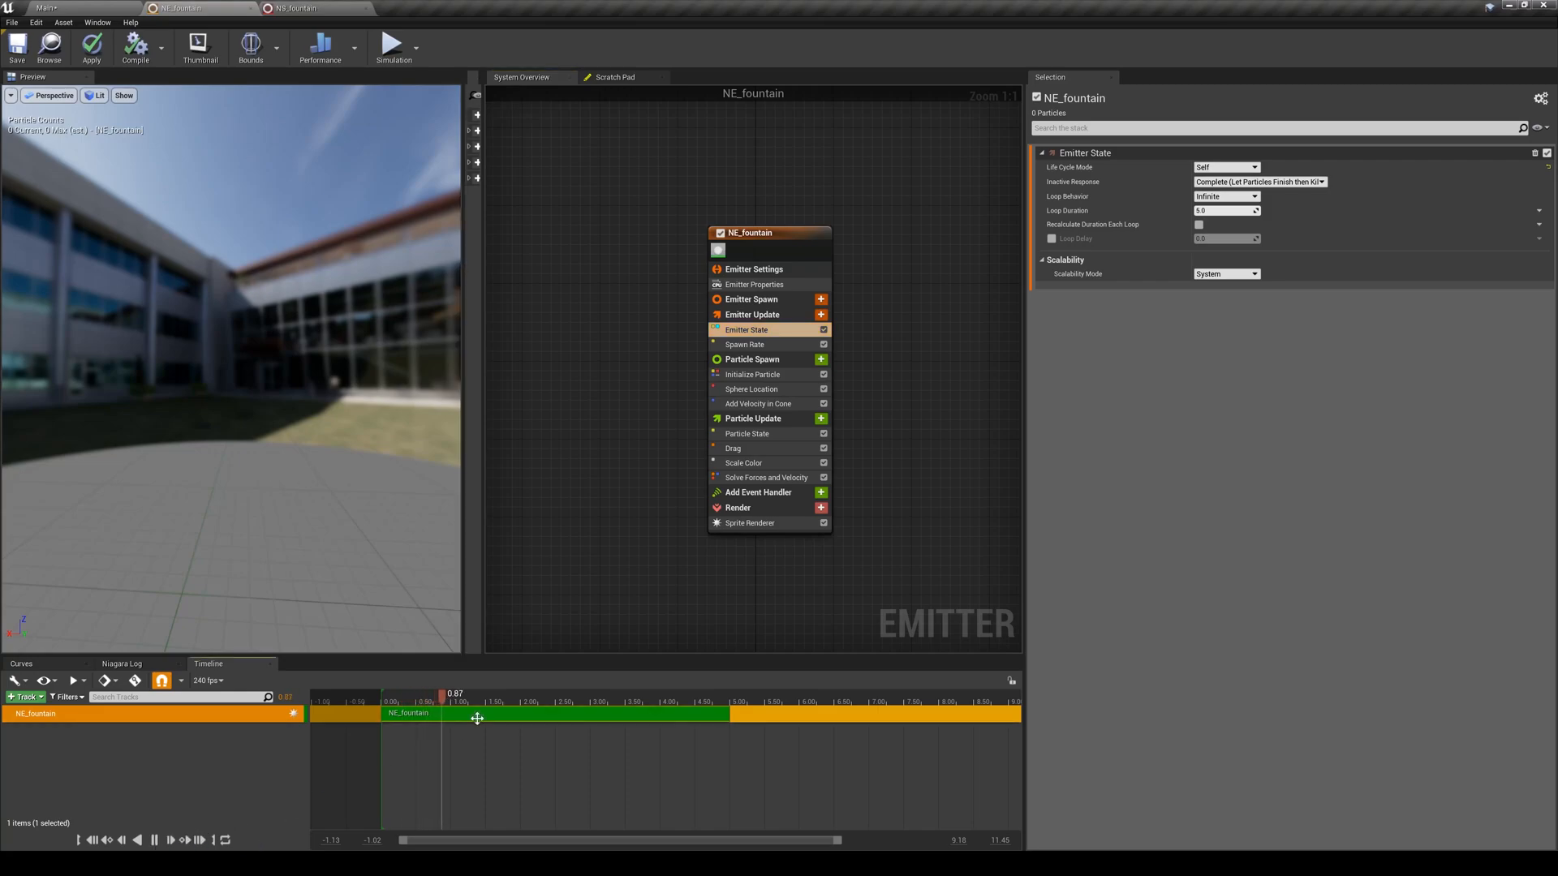
left_click(744, 344)
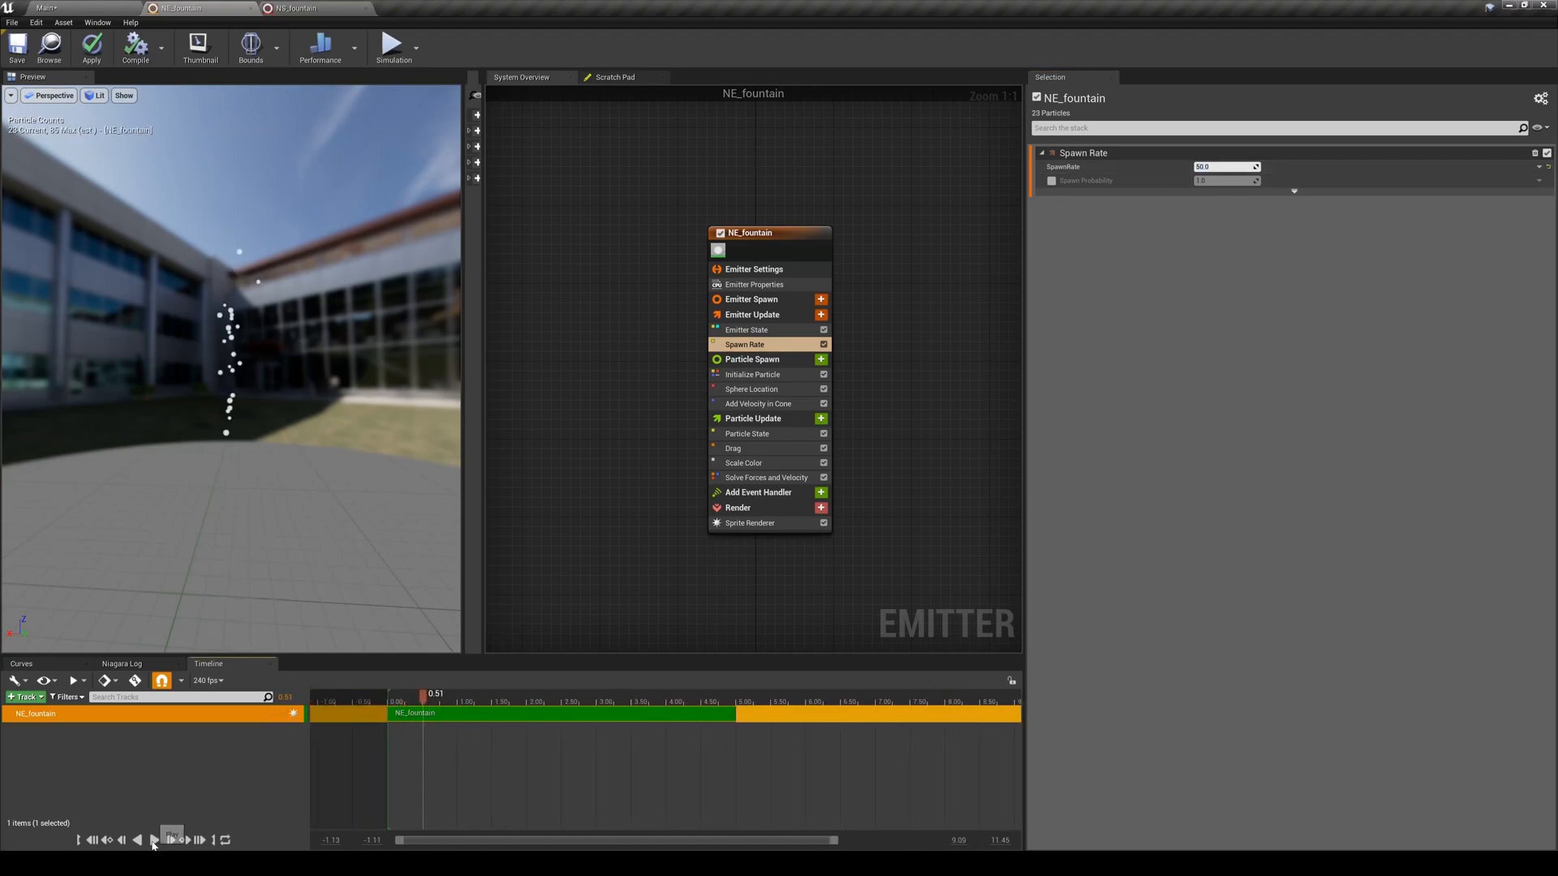
left_click(170, 839)
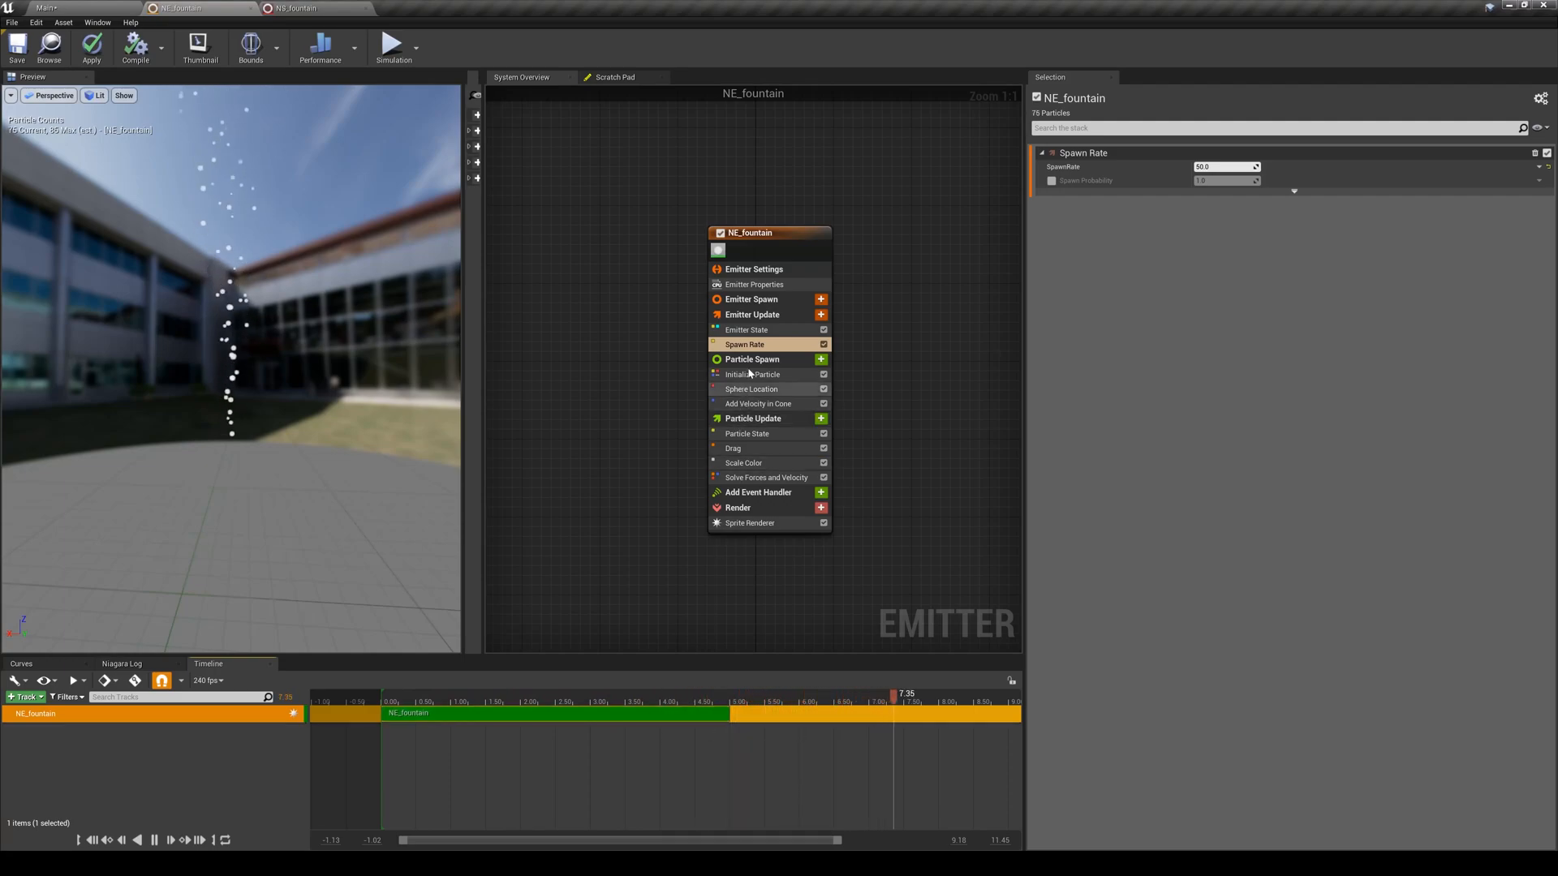
left_click(748, 330)
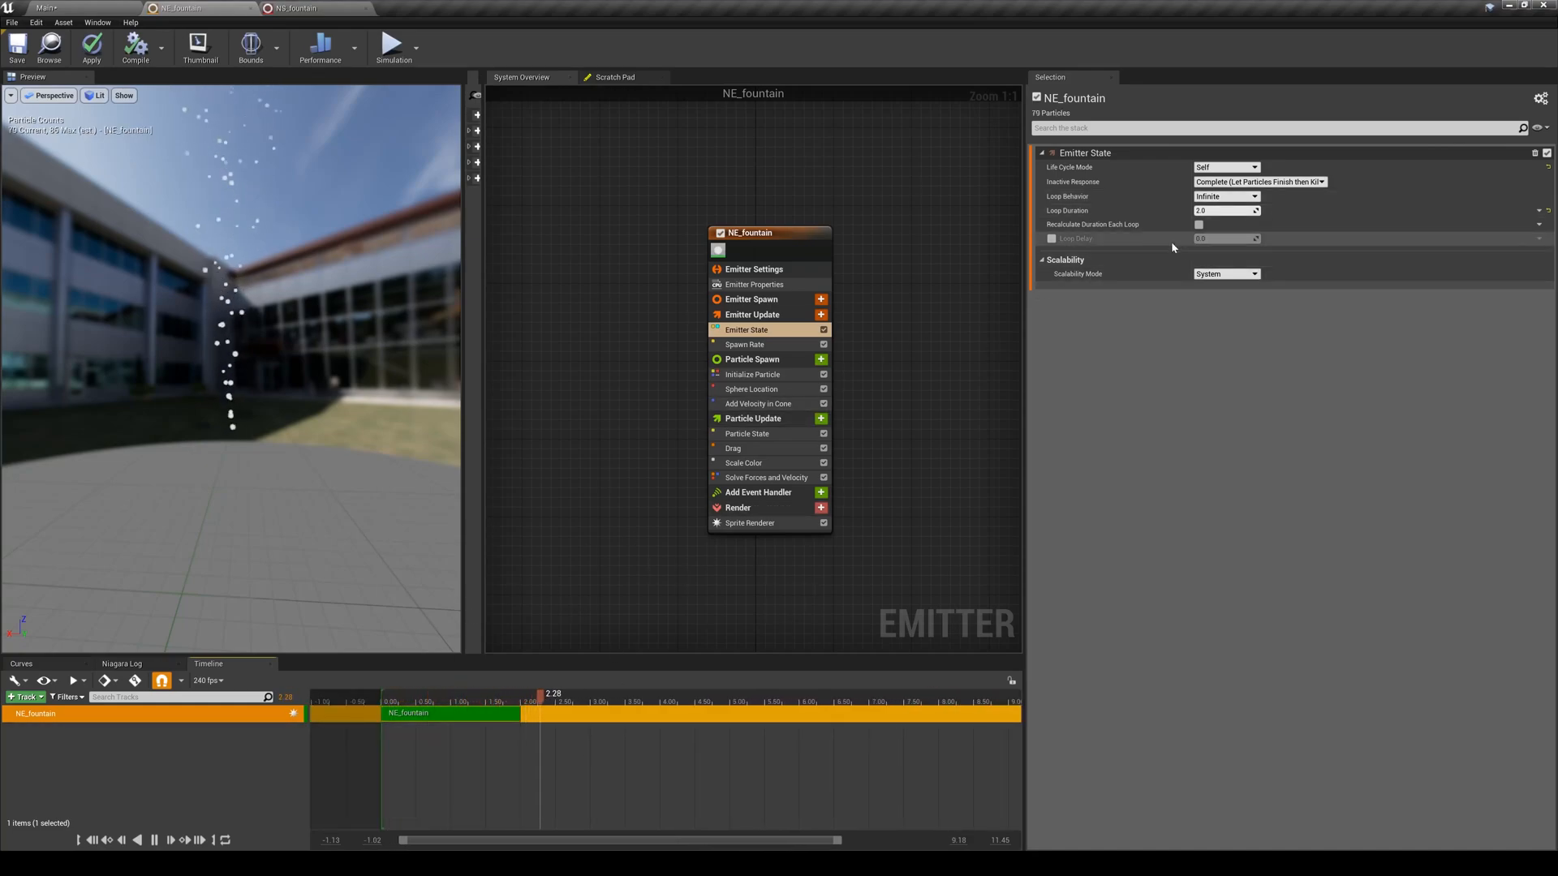
- Set Emitter State to loop Once, adjust loop duration to 3.0, then loop Multiple with count 3
left_click(1255, 197)
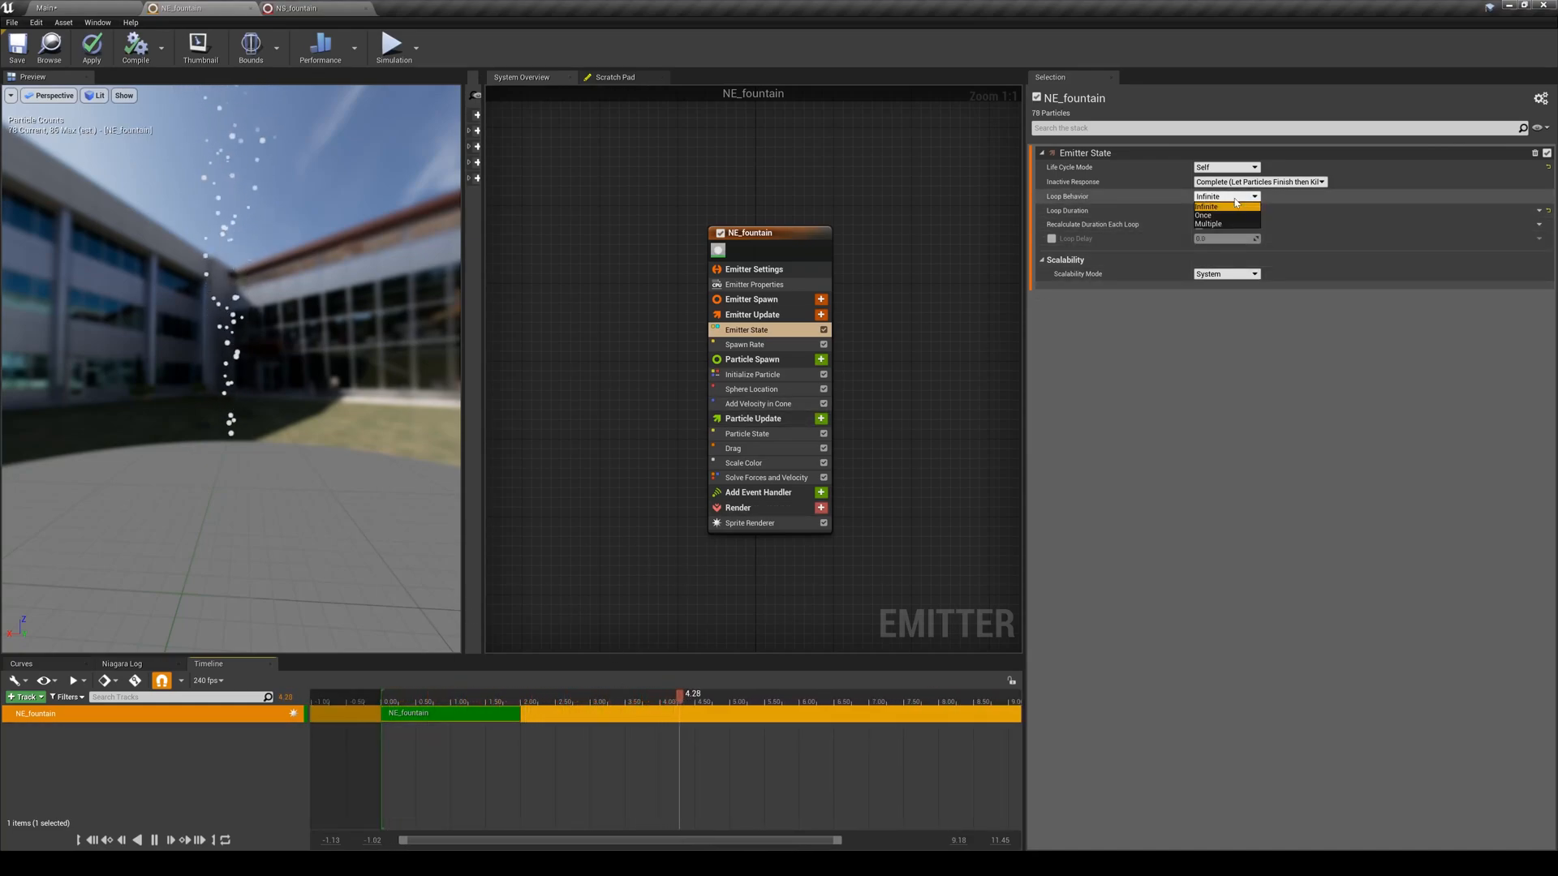
left_click(1202, 216)
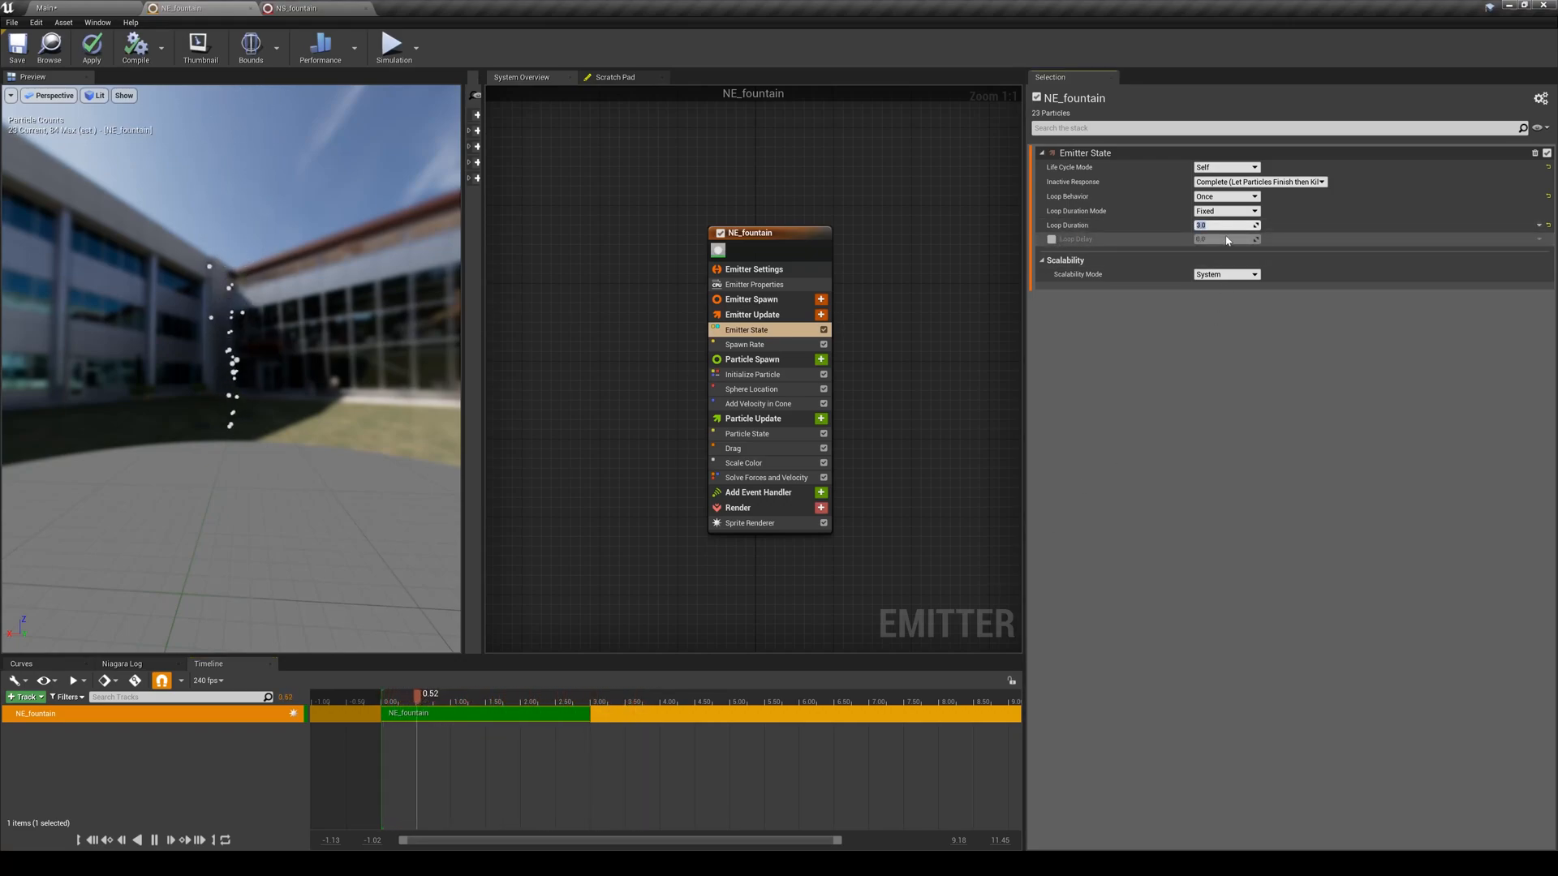
left_click_drag(421, 693, 538, 693)
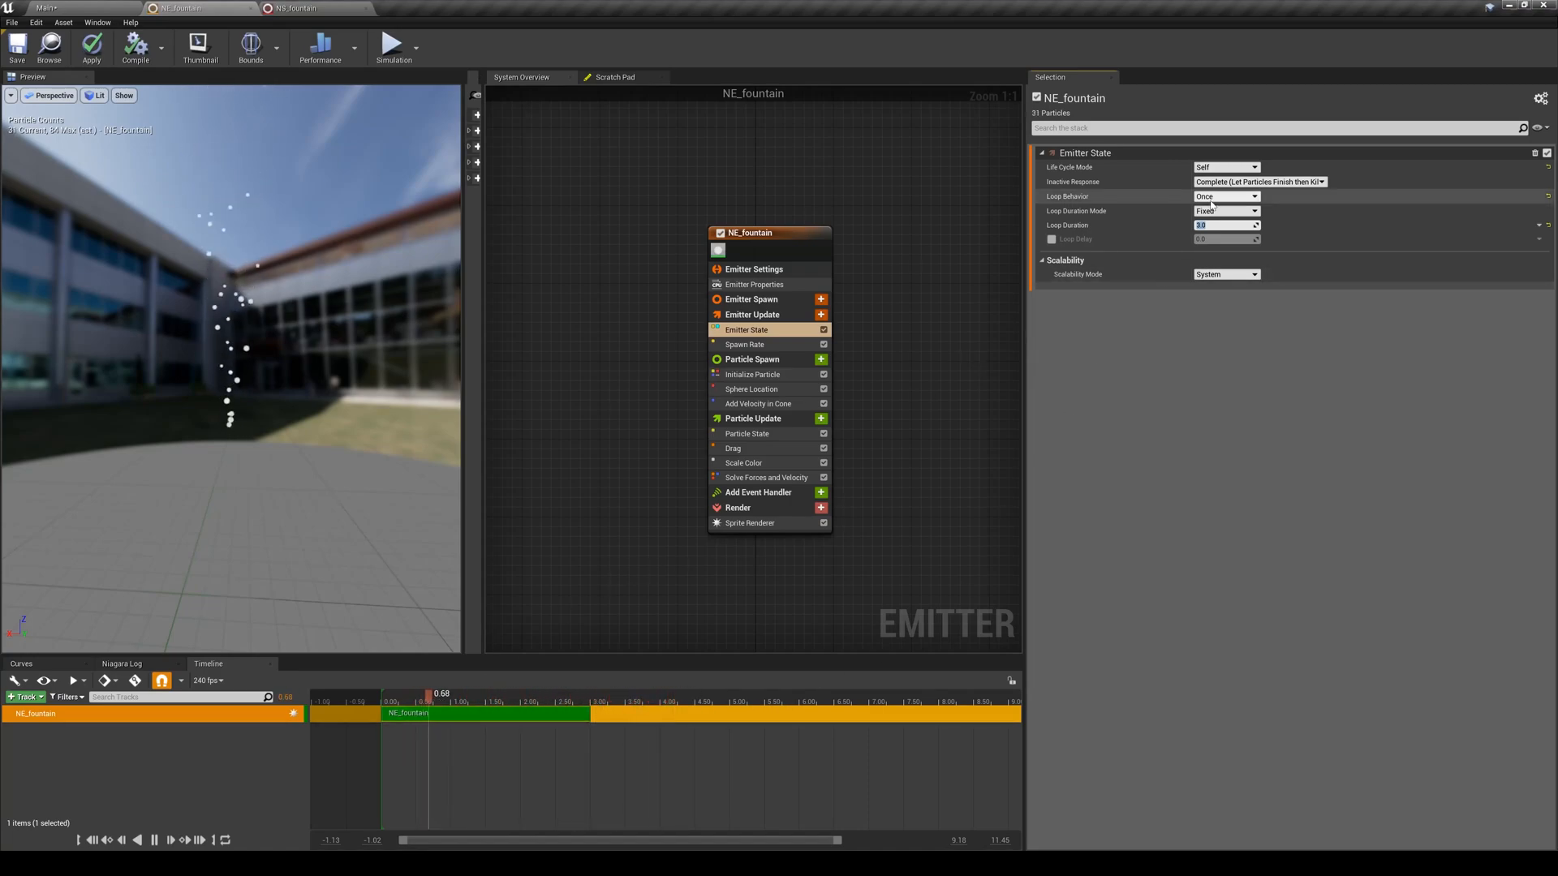
left_click(1255, 196)
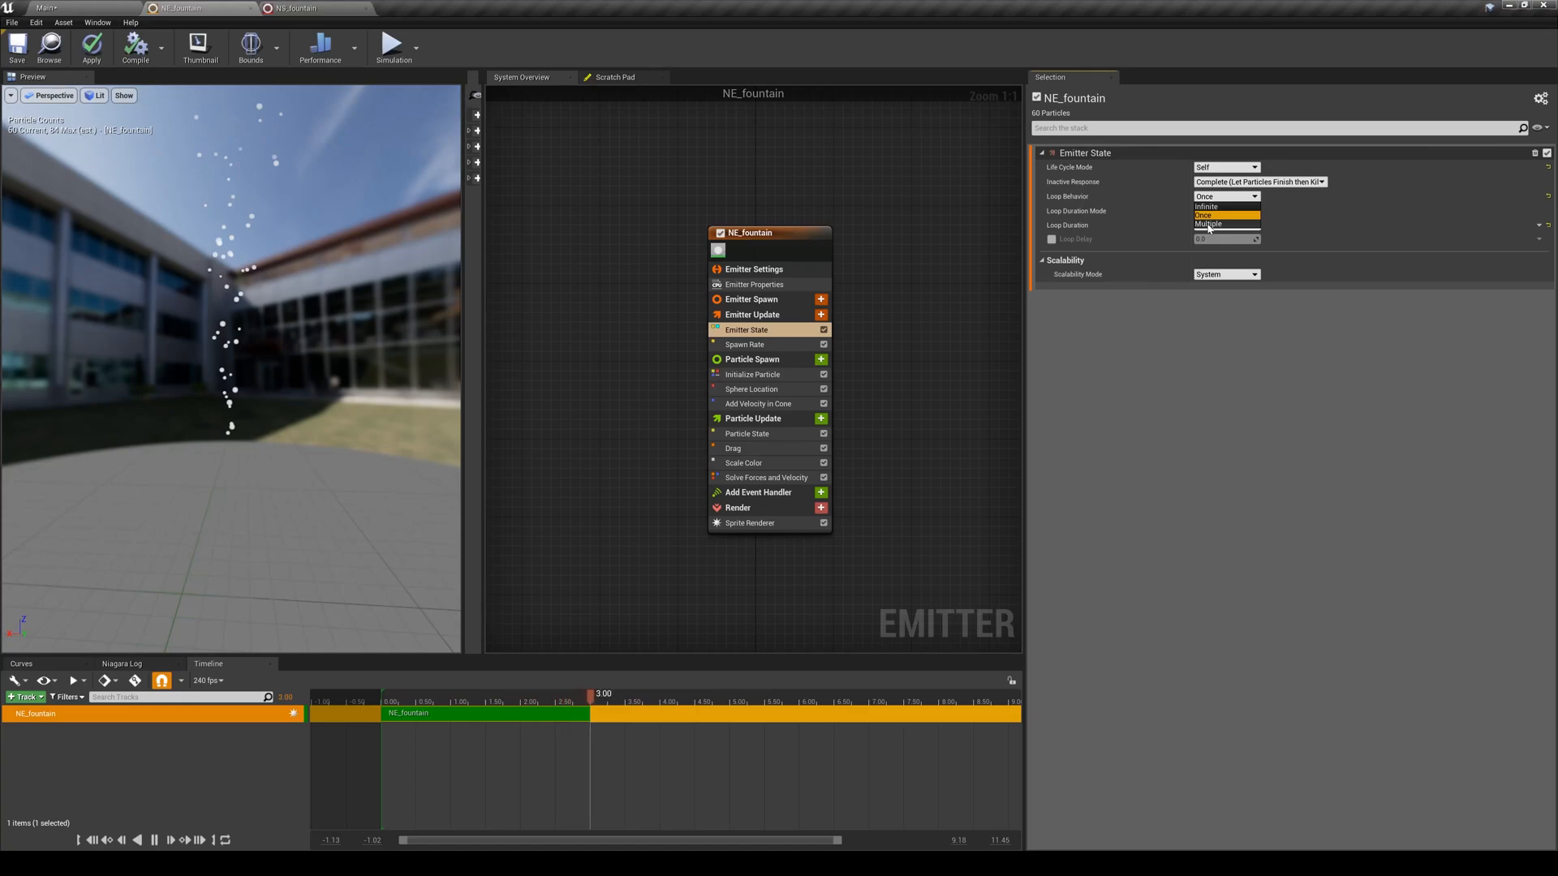
left_click(1207, 224)
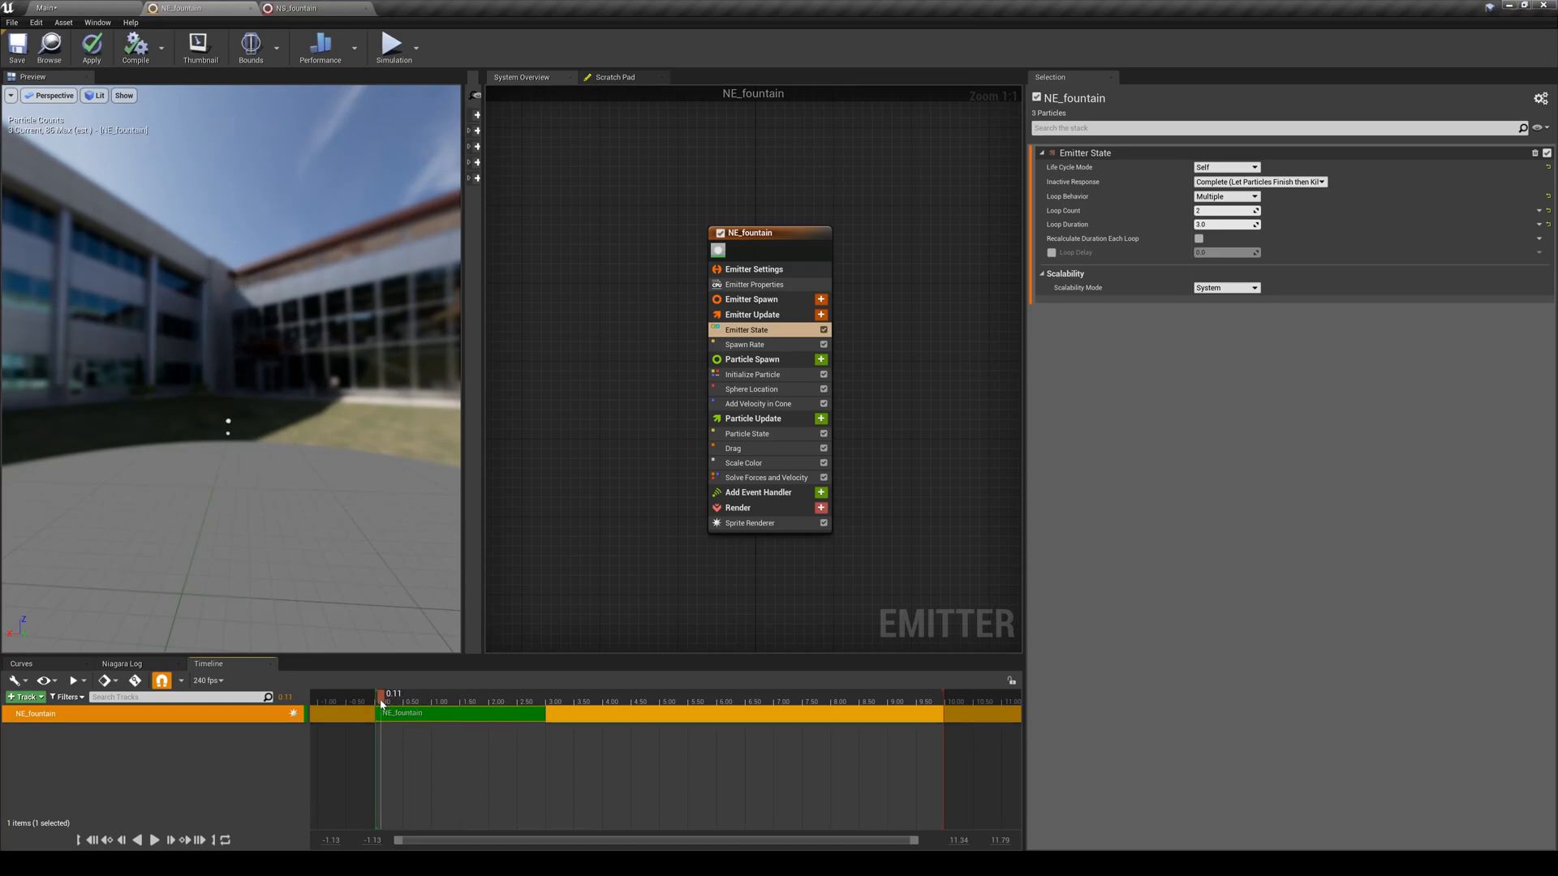
mouse_move(744, 344)
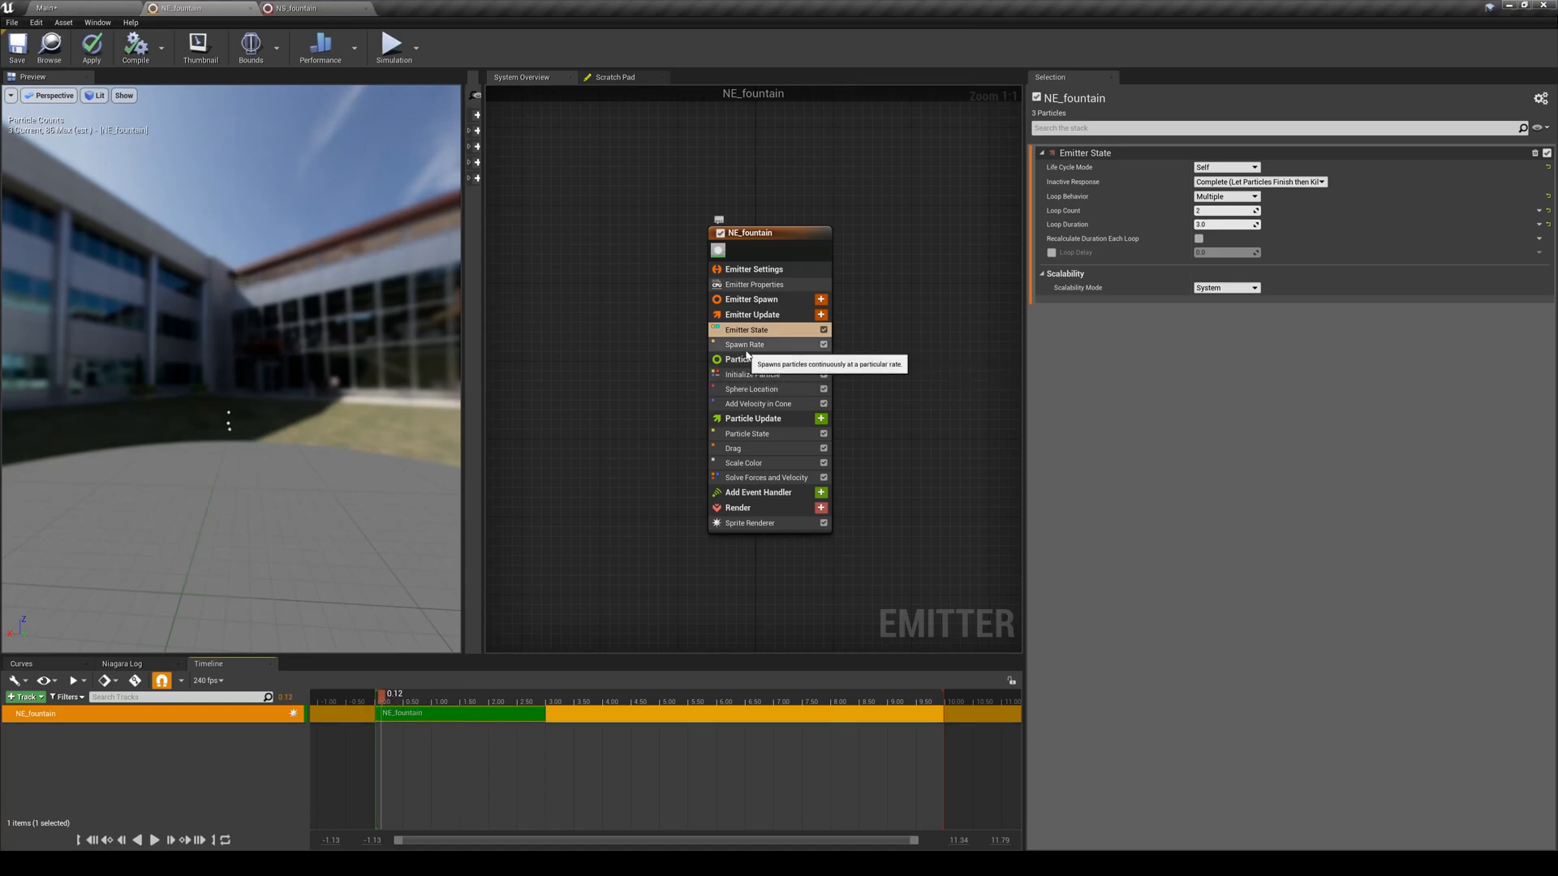
- Lower the Spawn Rate value and disable the Spawn Rate module
left_click(744, 344)
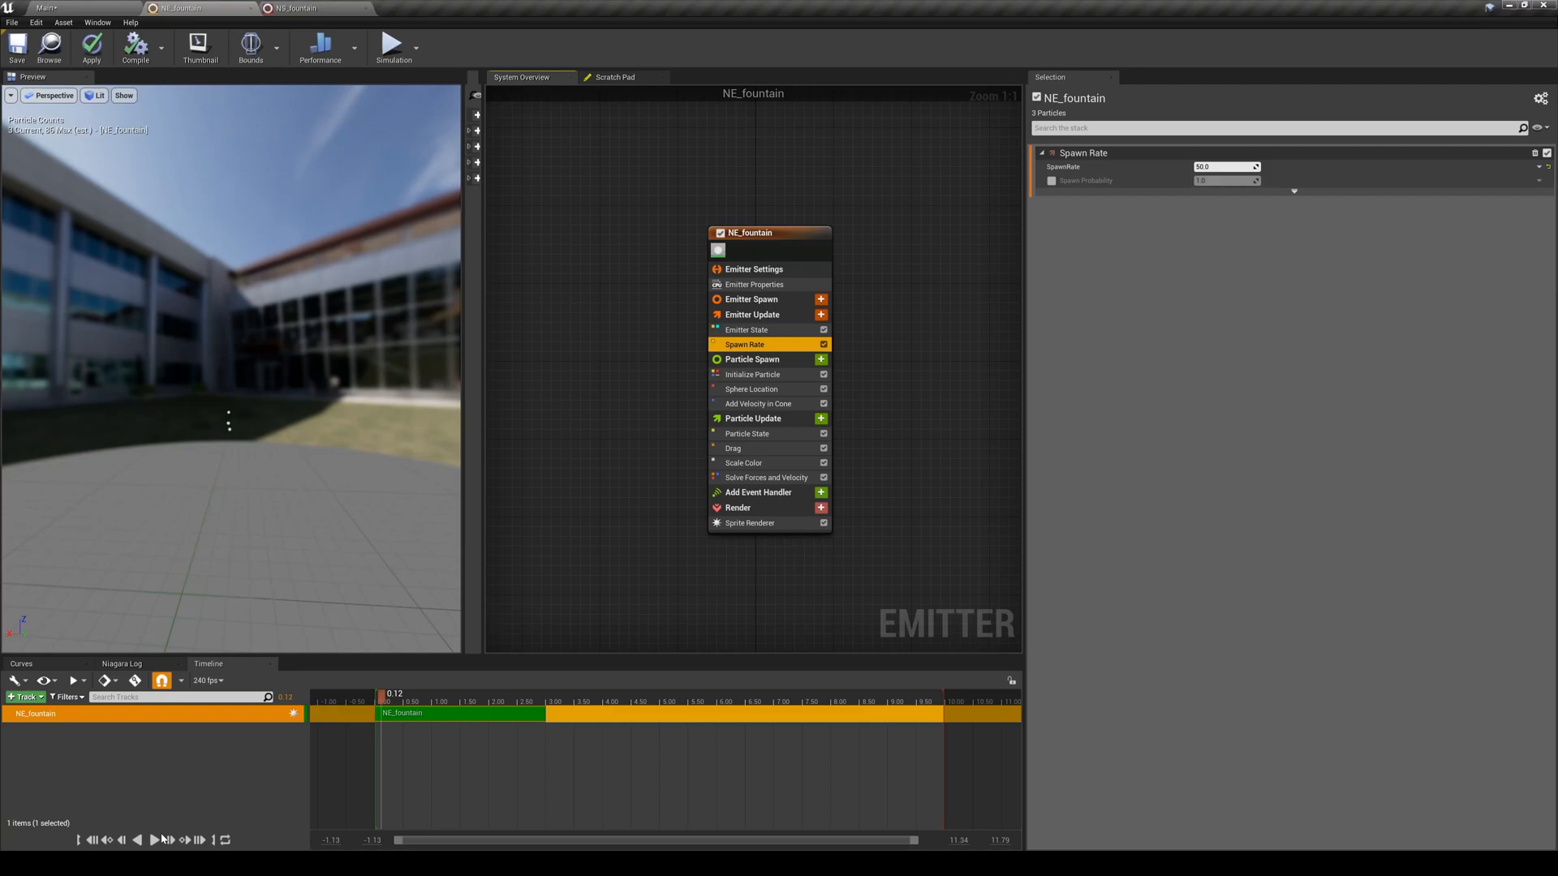
left_click(136, 839)
type("2")
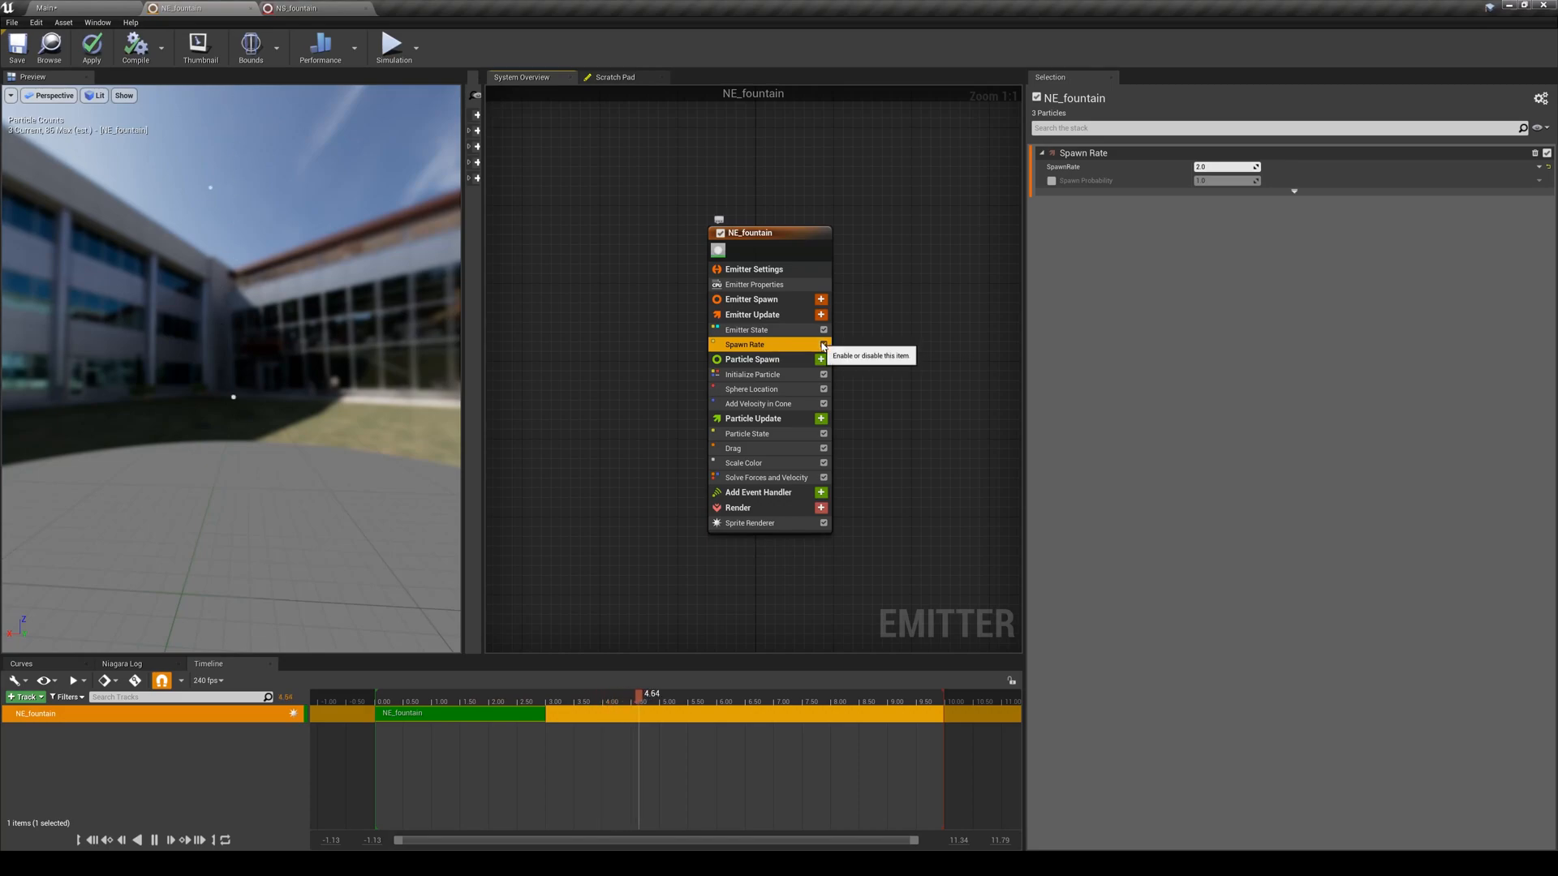
left_click(823, 344)
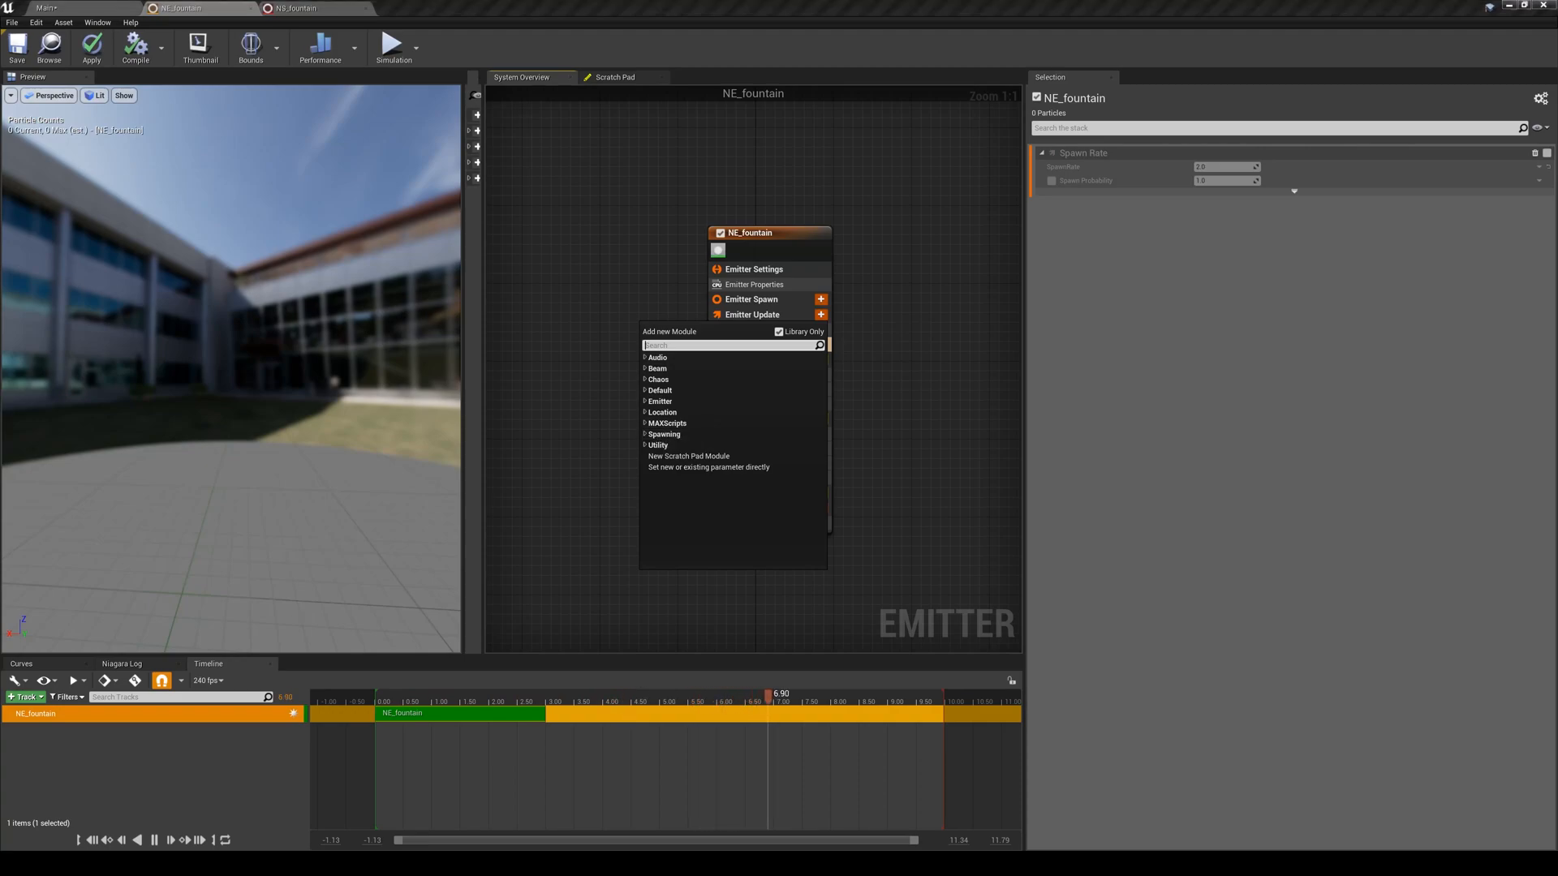
- Add a Spawn Burst Instantaneous module to Emitter Update from the Spawning category
type("spawn")
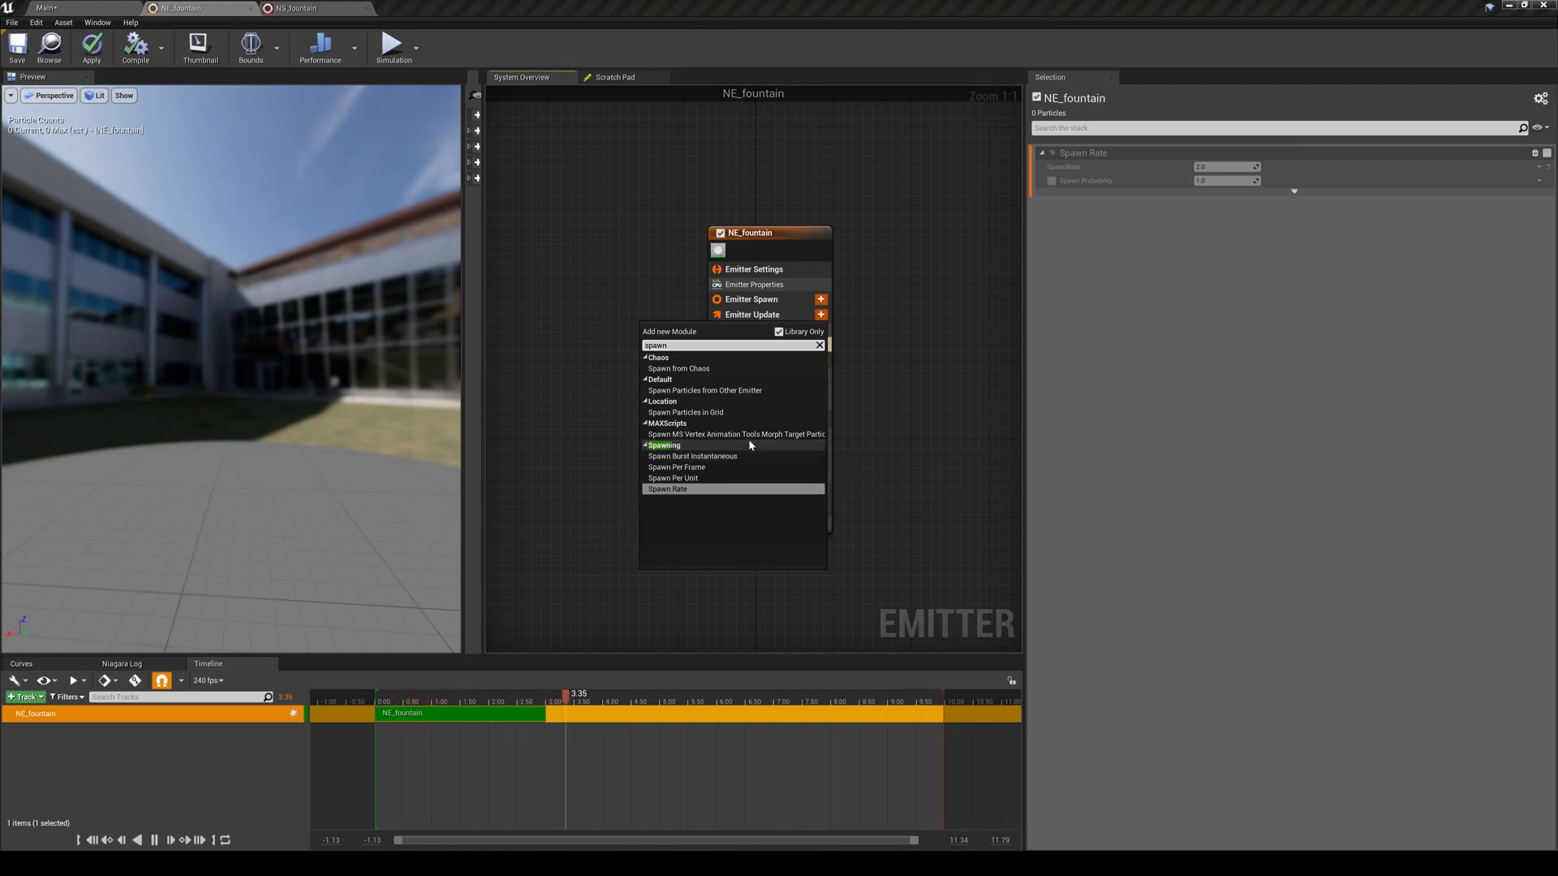
left_click(818, 344)
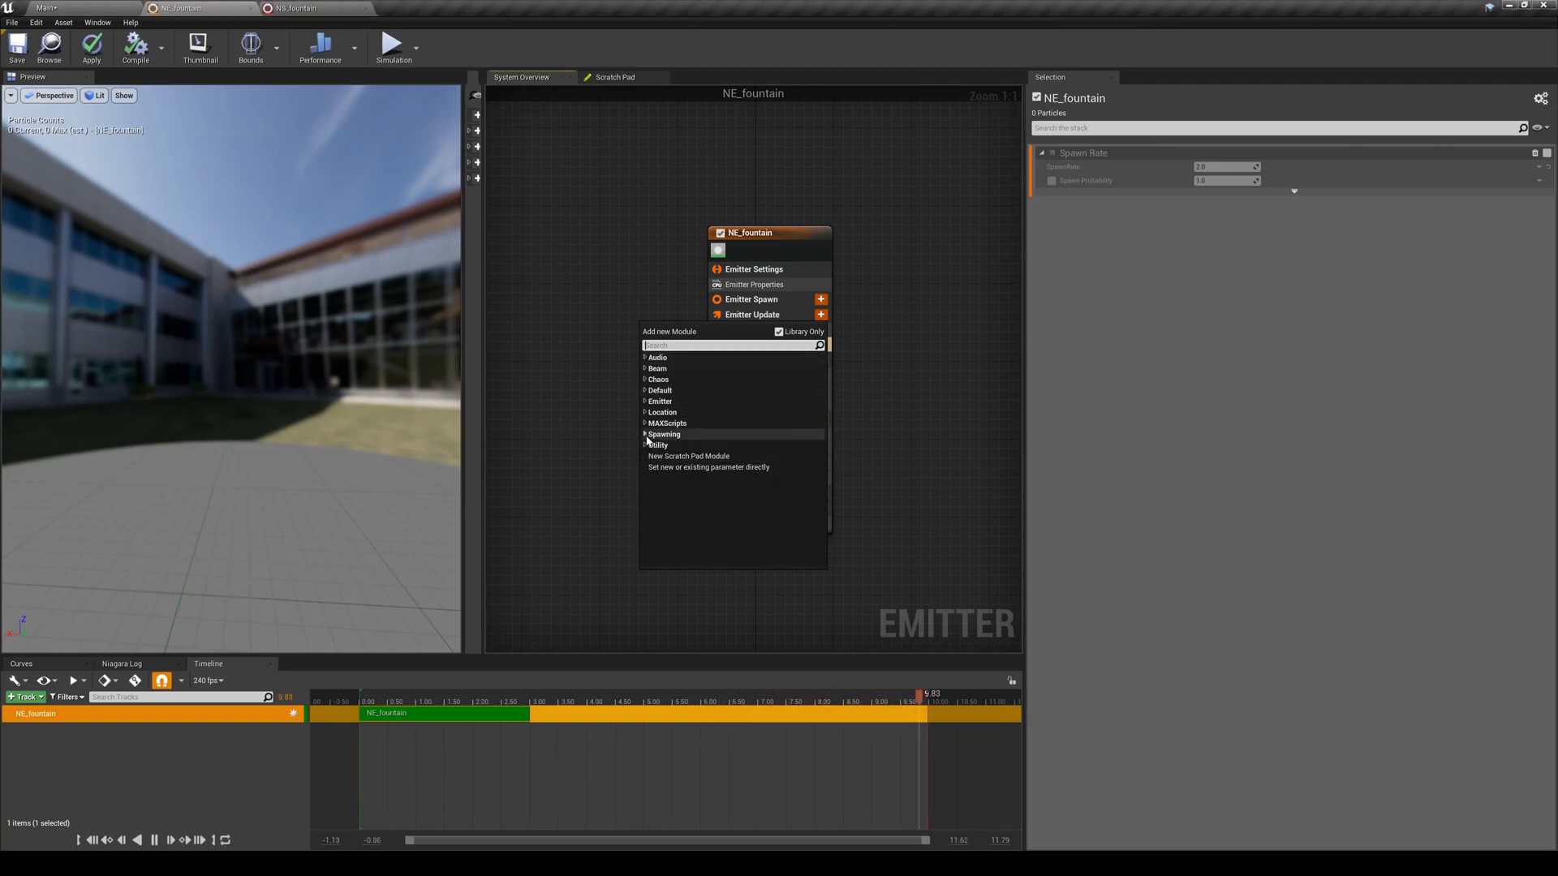
left_click(664, 434)
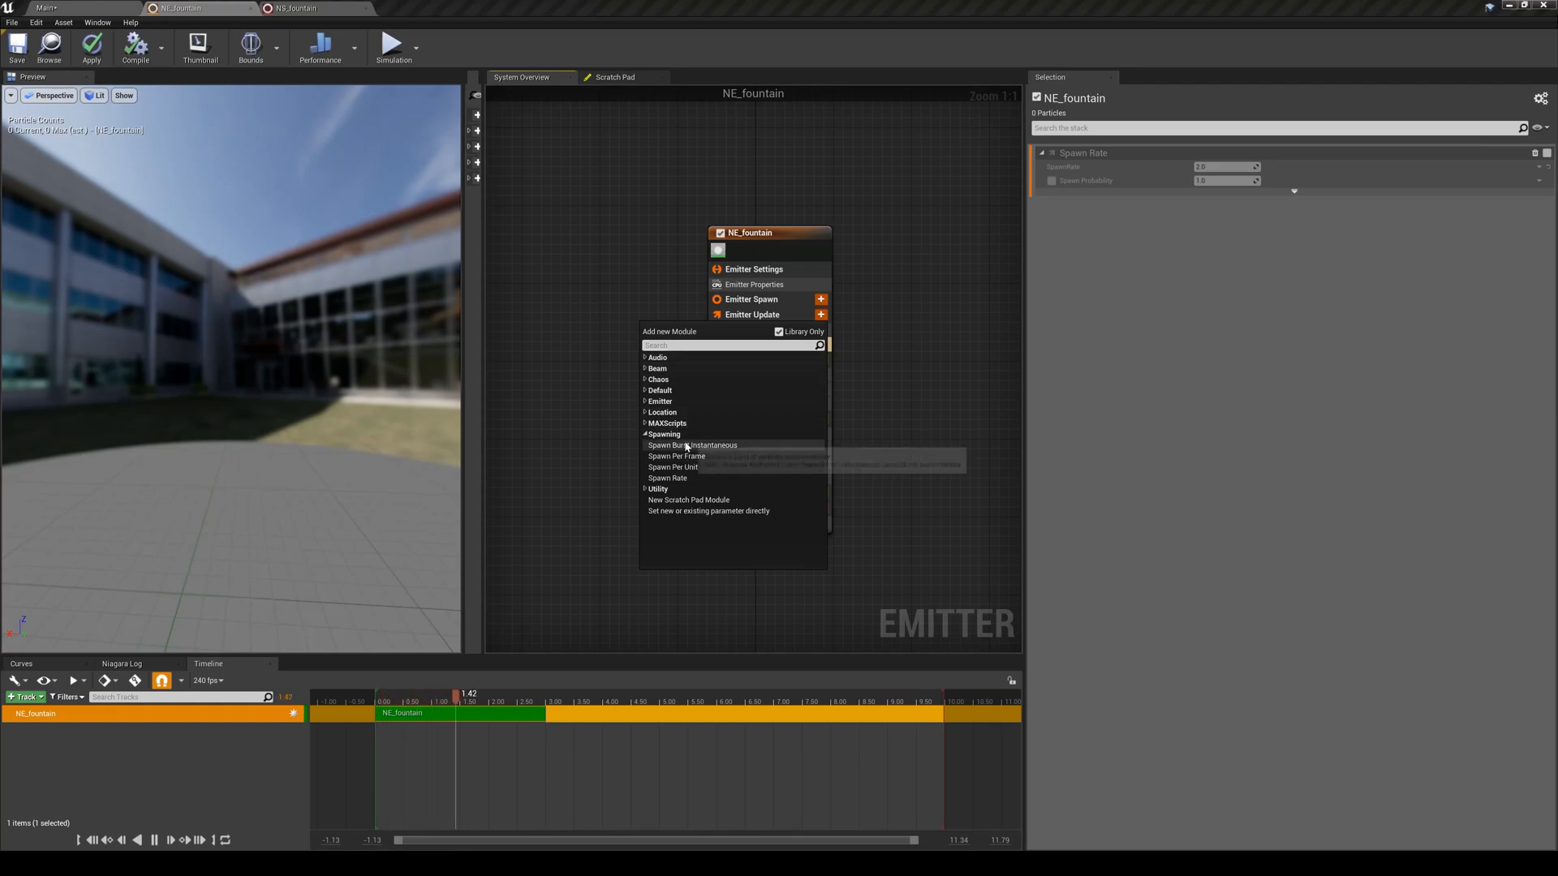
left_click(693, 444)
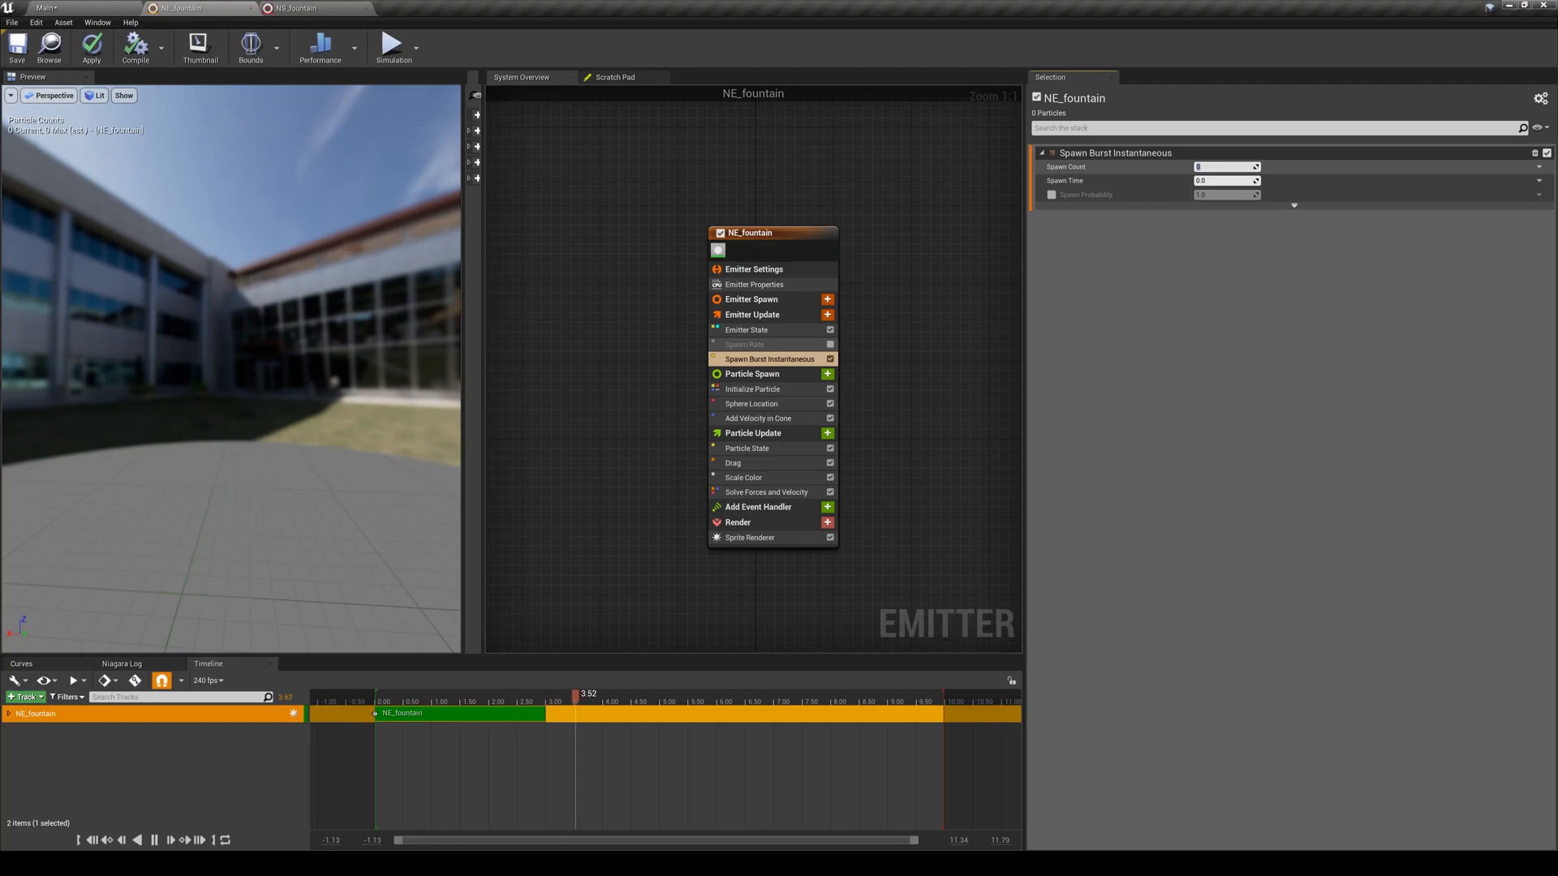
- Set Spawn Burst Instantaneous's Spawn Count to 50 and return to the disabled Spawn Rate
type("50")
left_click(1227, 180)
type("1")
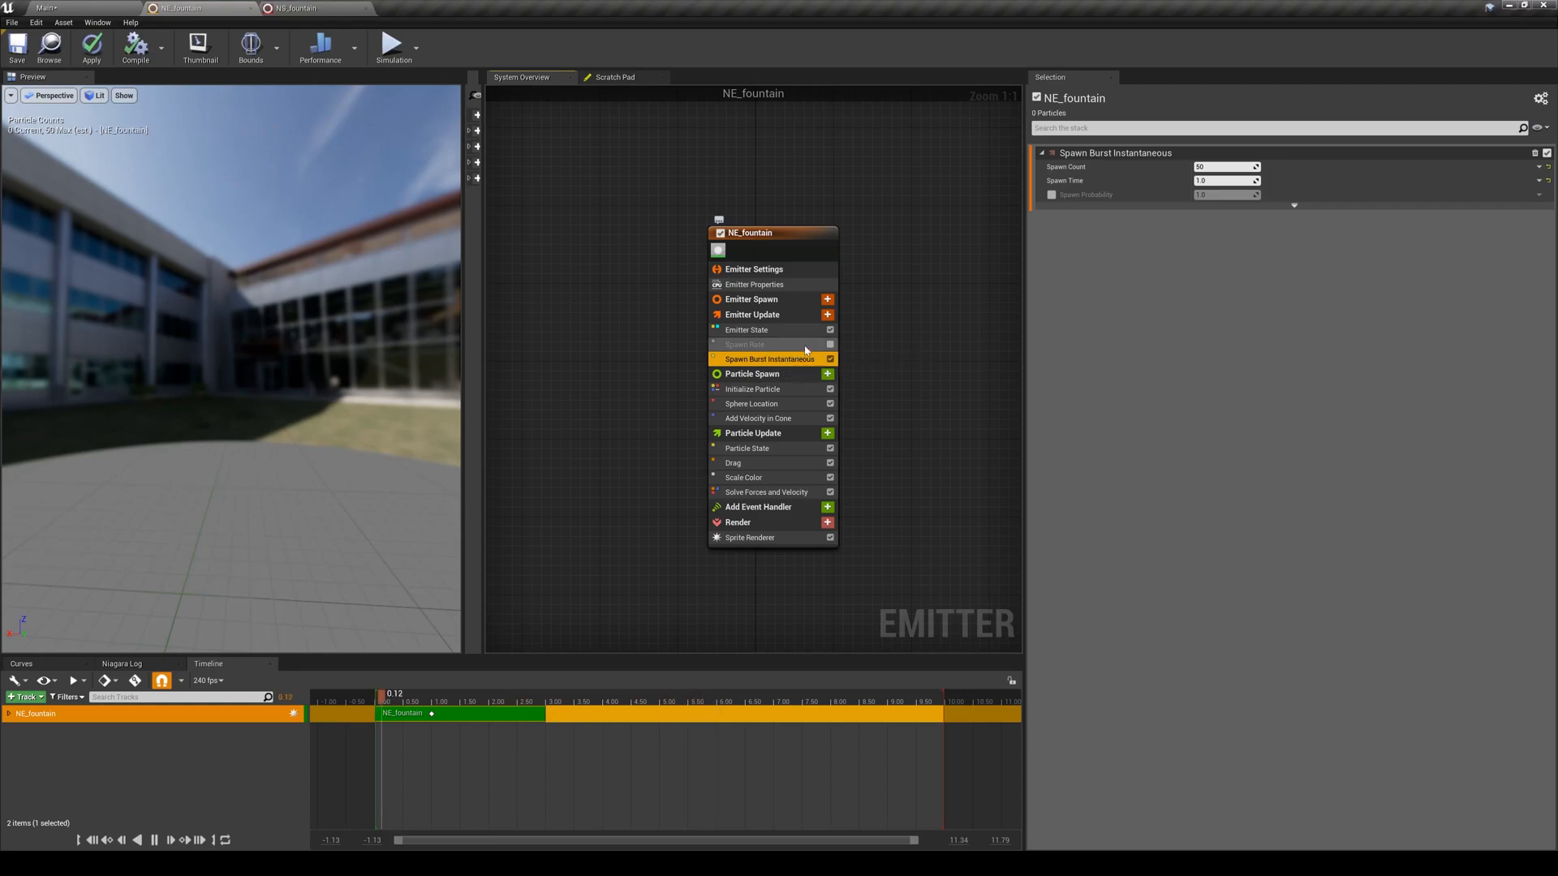
left_click(745, 344)
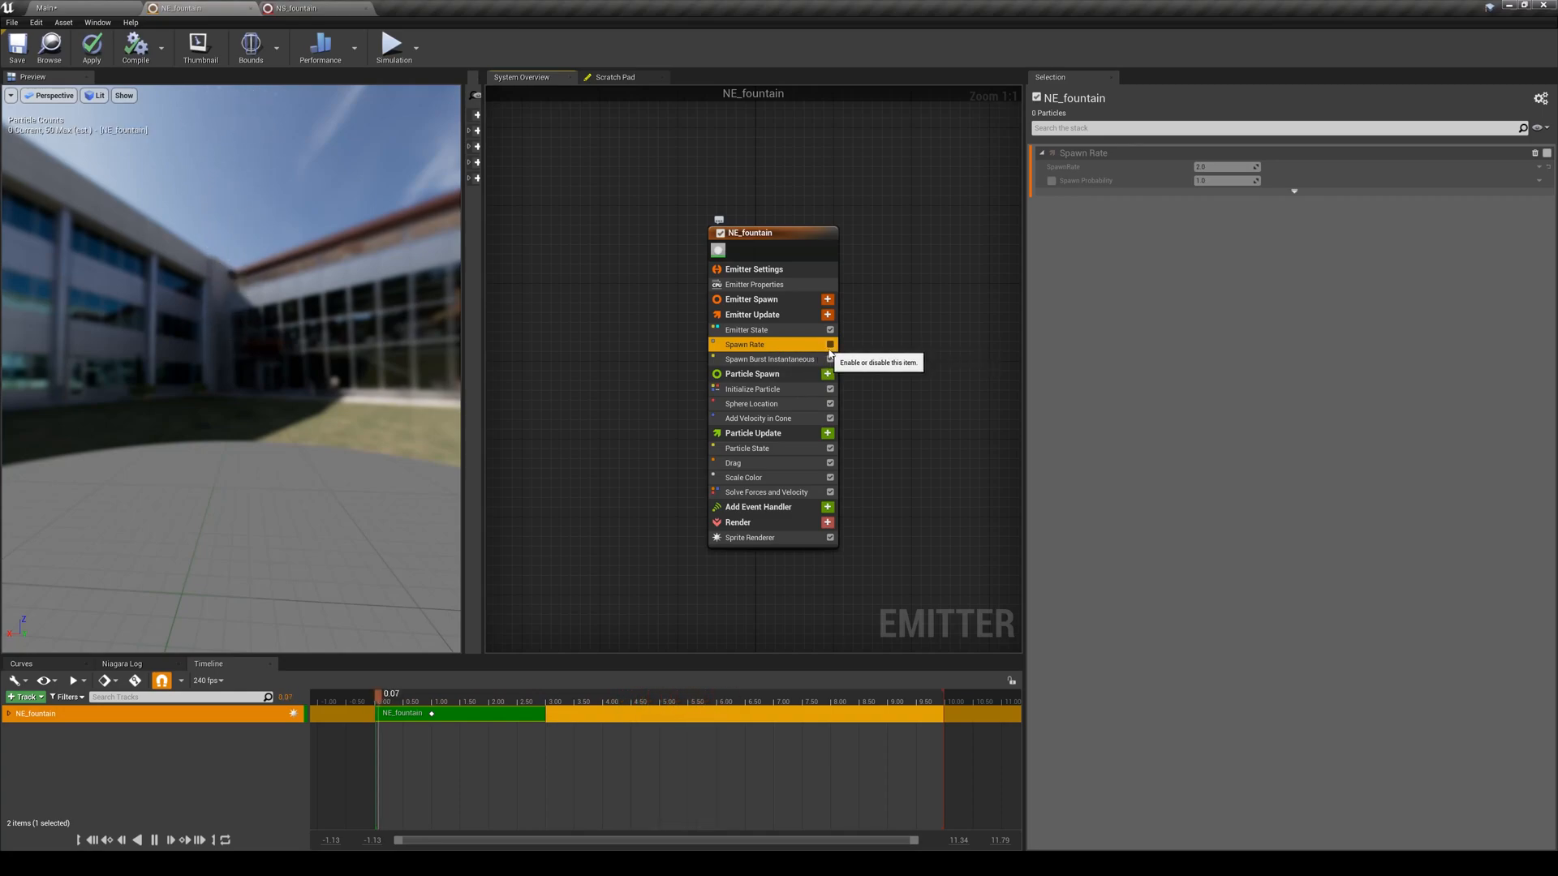
- Re-enable Spawn Rate alongside Spawn Burst Instantaneous and preview the burst with trickle
left_click(829, 344)
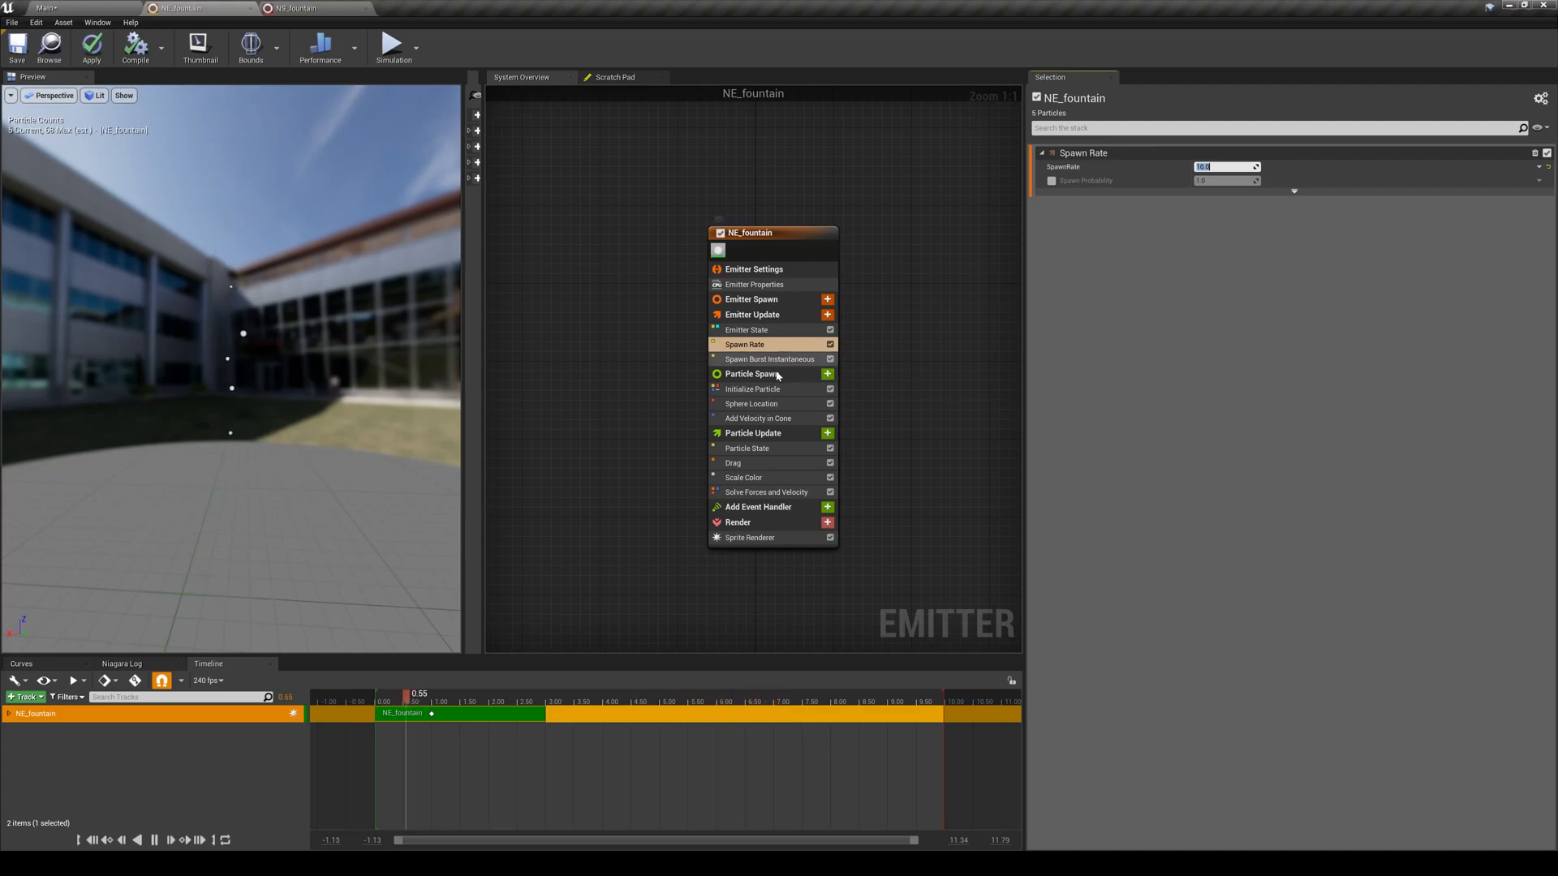
left_click(769, 359)
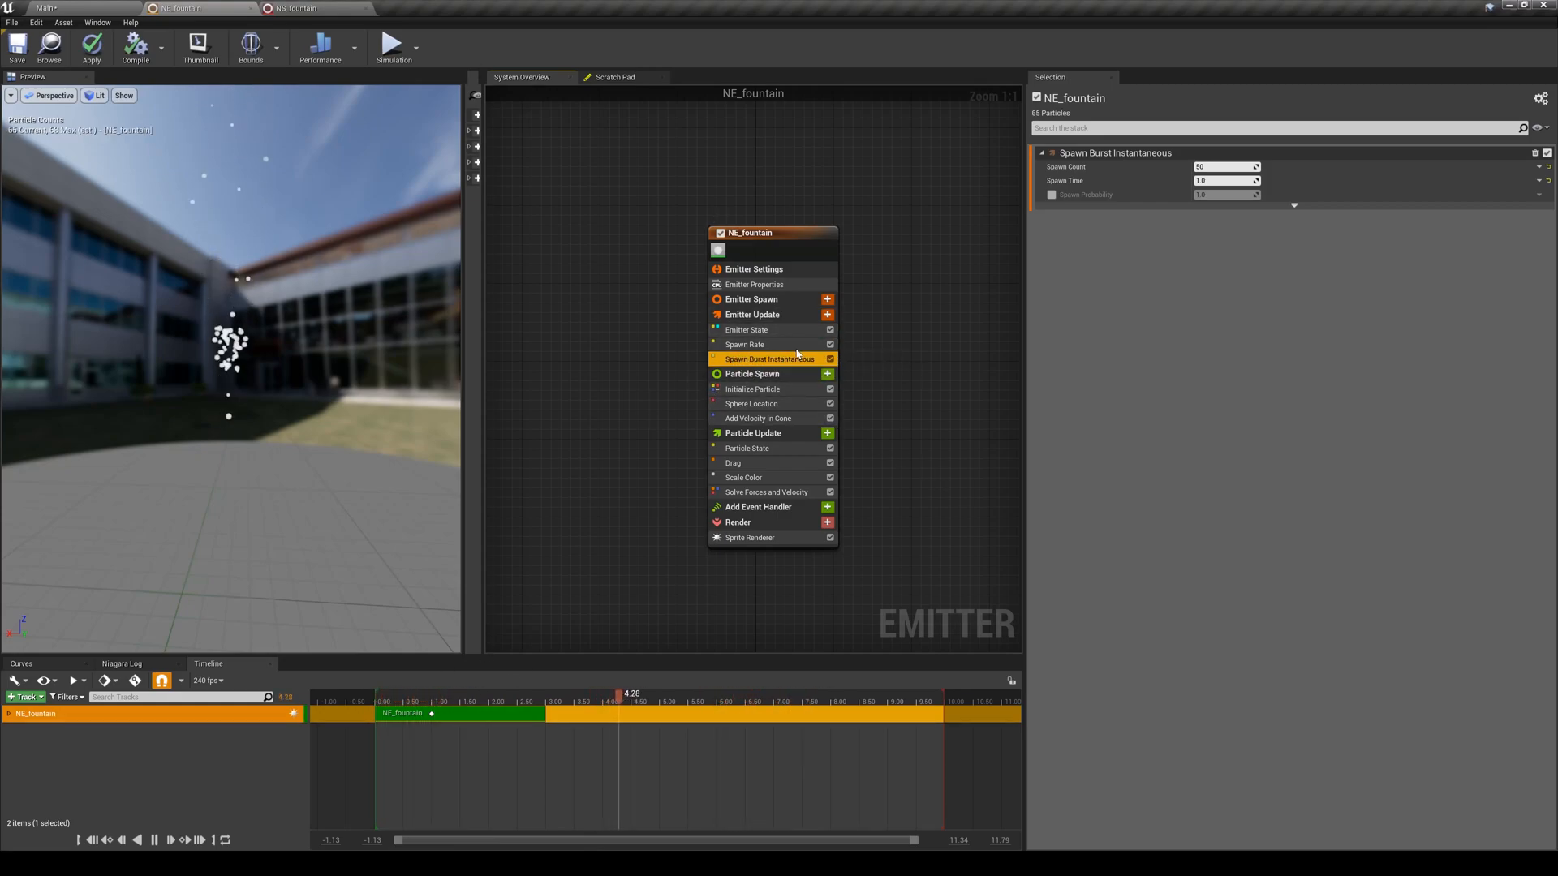
mouse_move(749, 358)
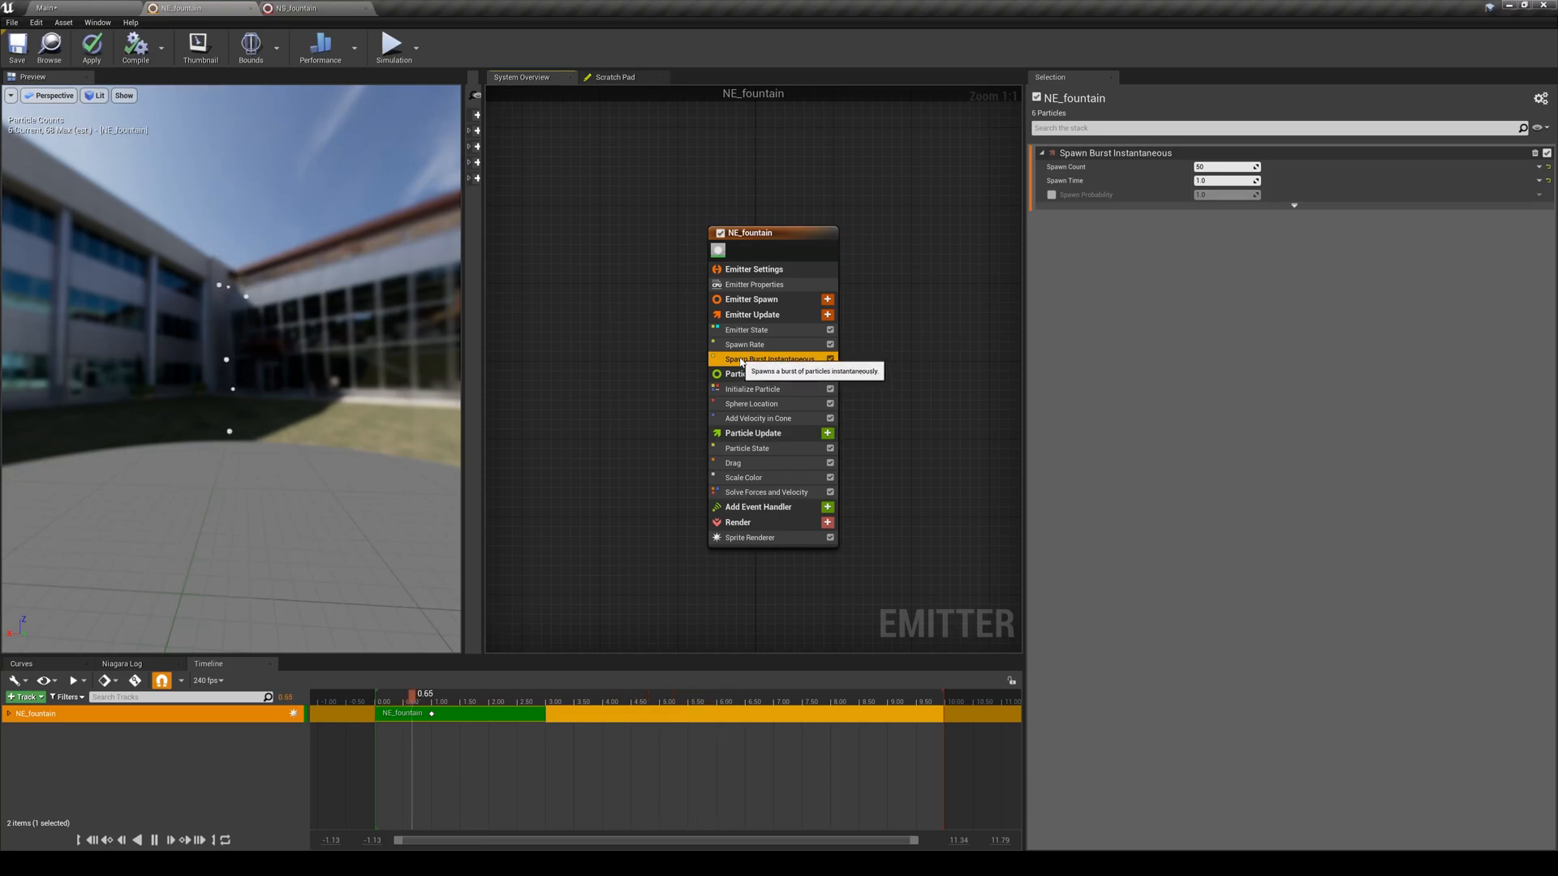